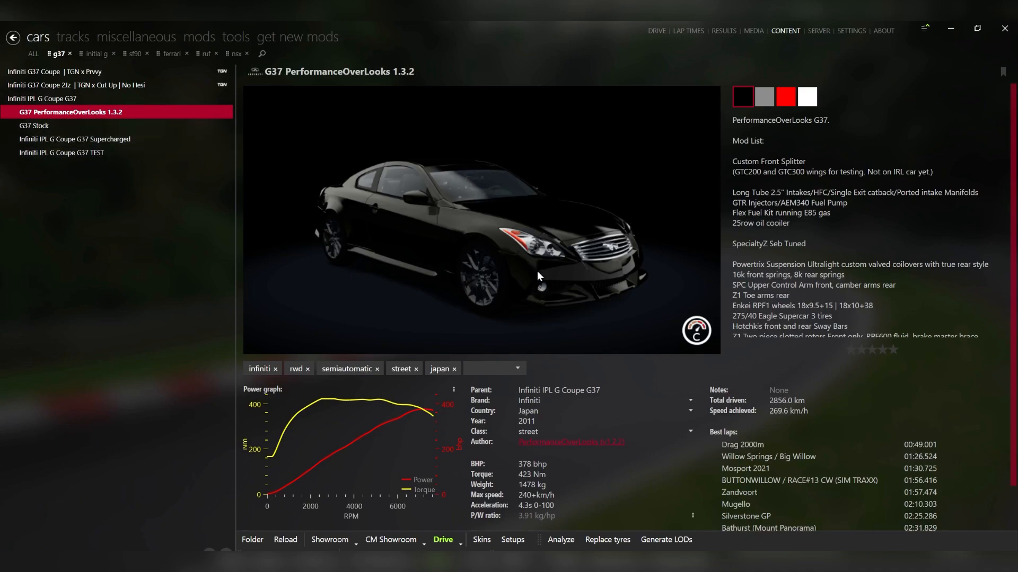
mouse_move(560, 267)
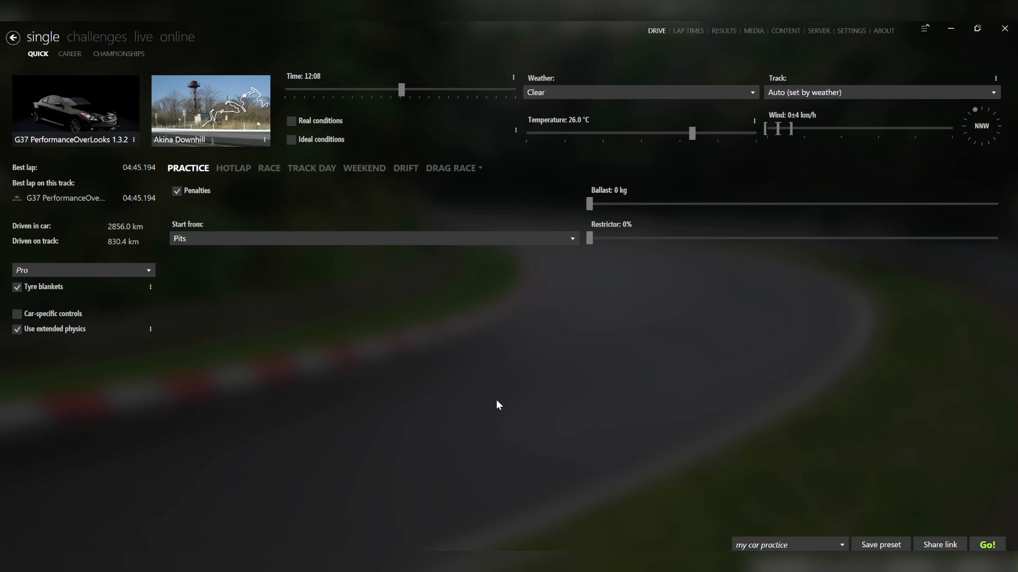
mouse_move(710, 234)
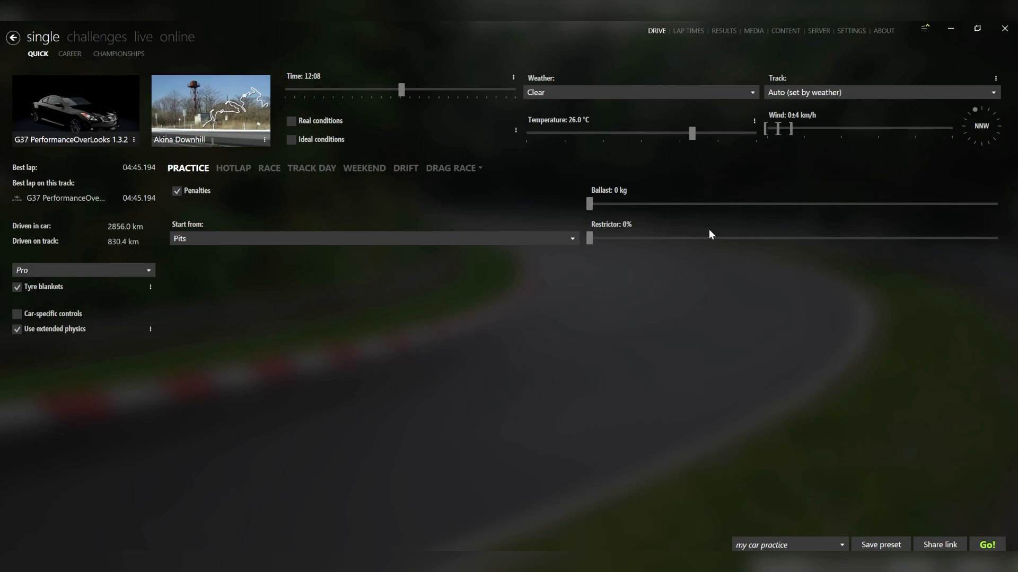
mouse_move(883, 31)
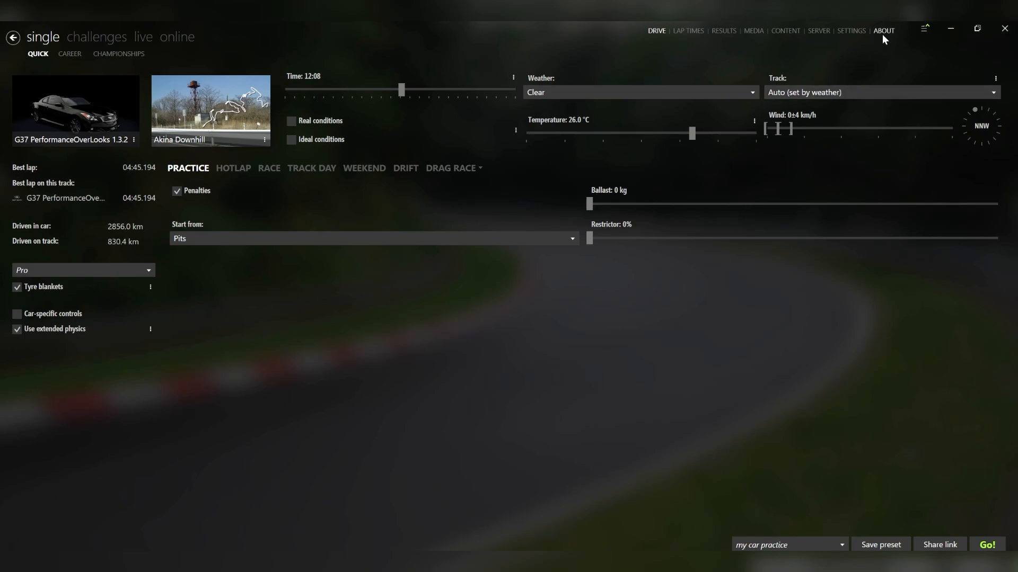
View Content Manager's About page, then return to the cars library
click(883, 31)
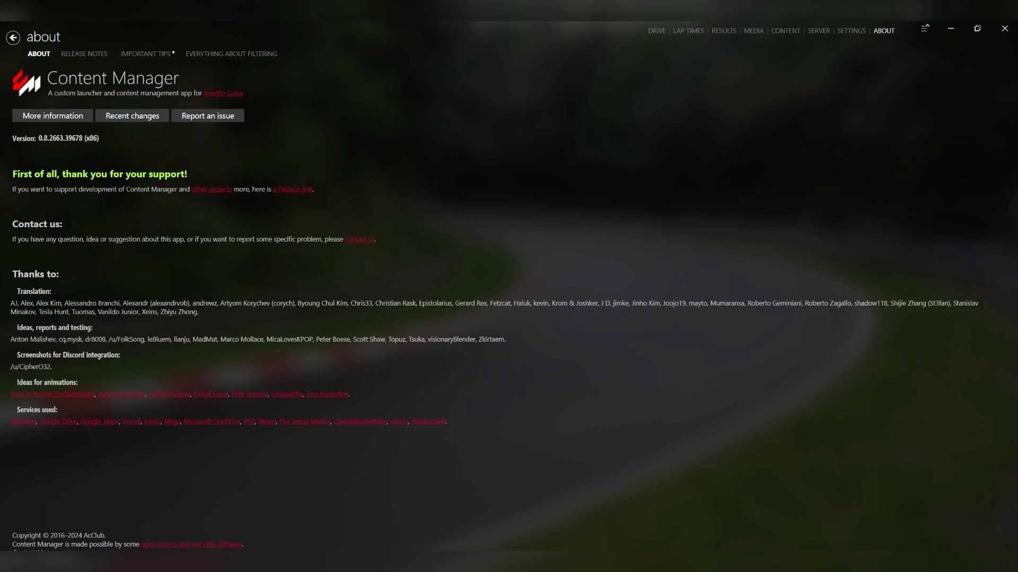
mouse_move(784, 30)
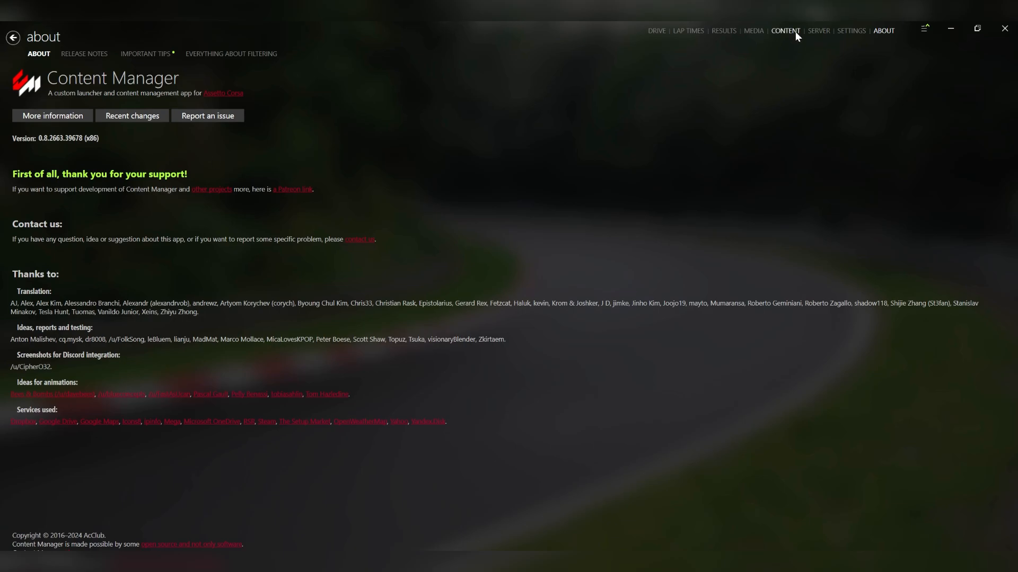
click(785, 31)
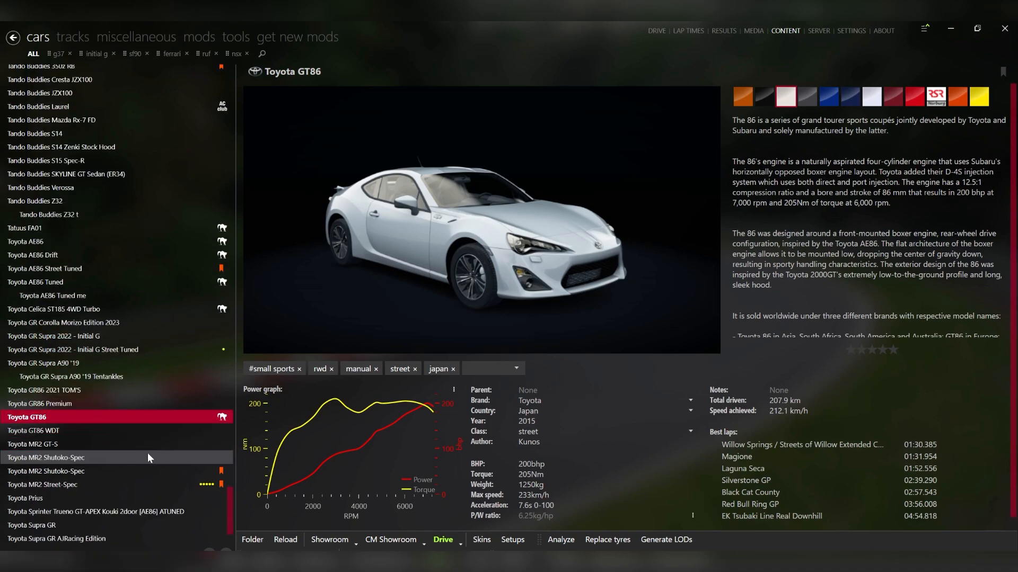
mouse_move(184, 462)
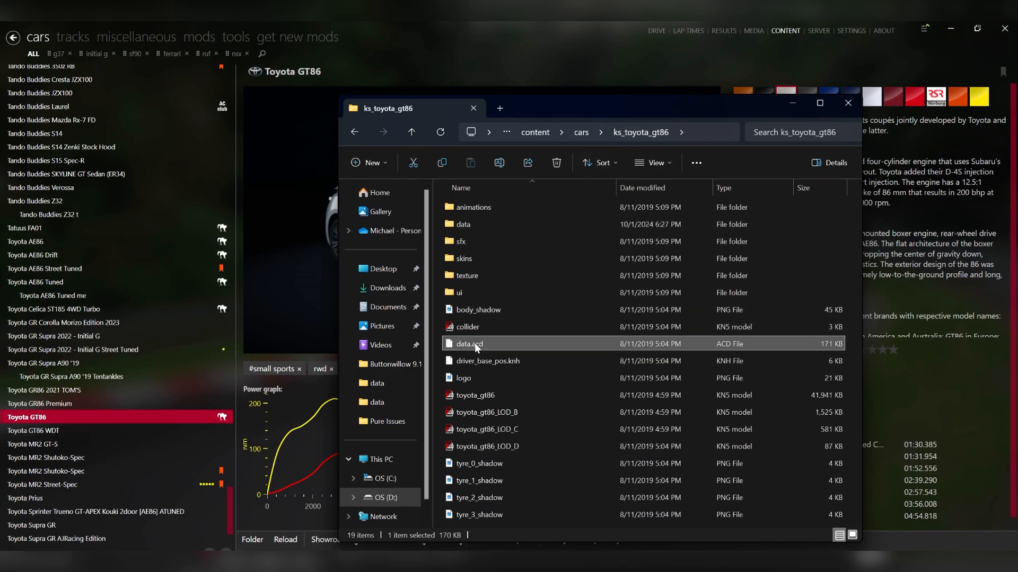
mouse_move(479, 222)
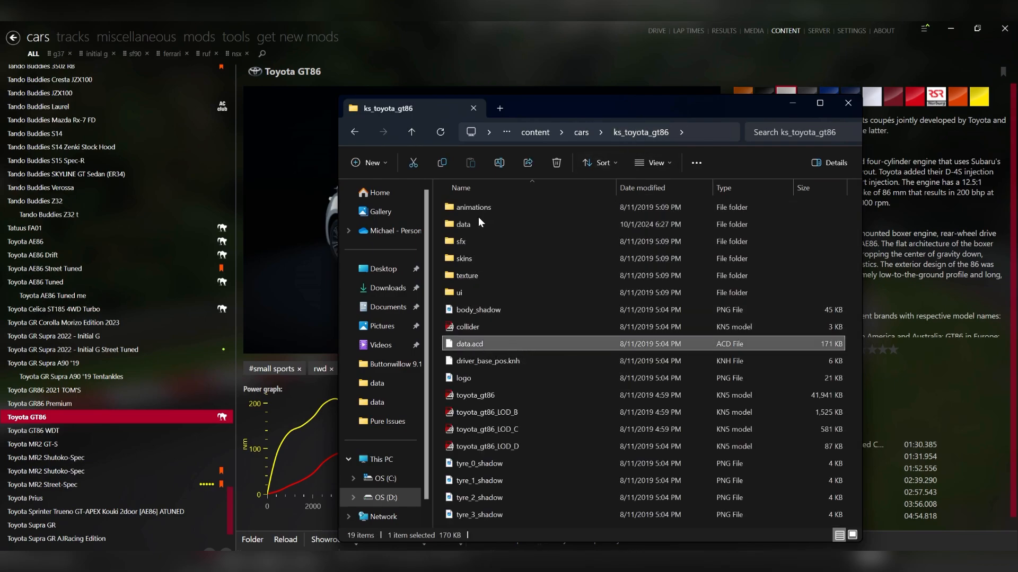
Browse the GT86's unpacked data folder and confirm repacking the Kunos data into data.acd
double_click(464, 224)
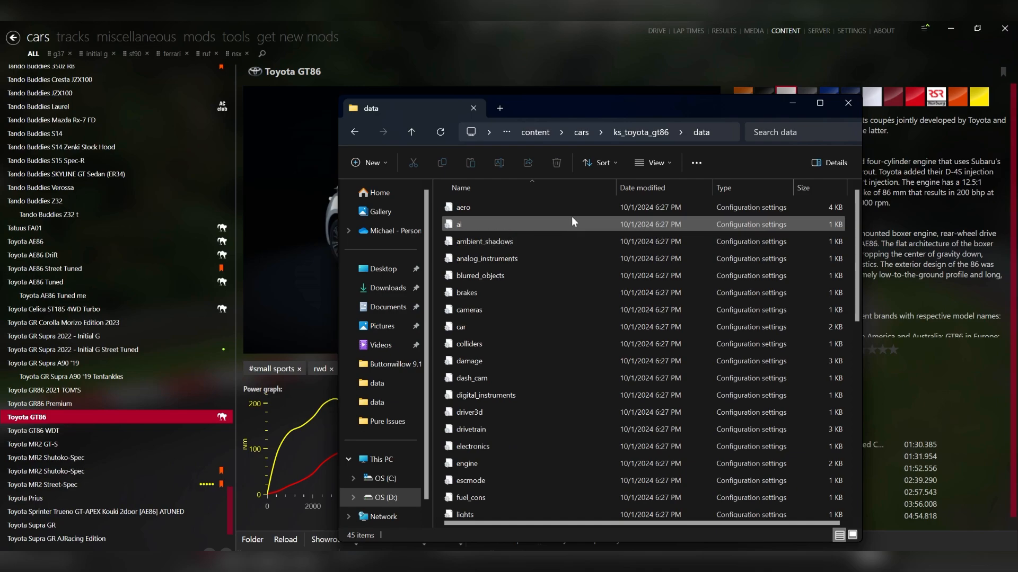
scroll(down, 3)
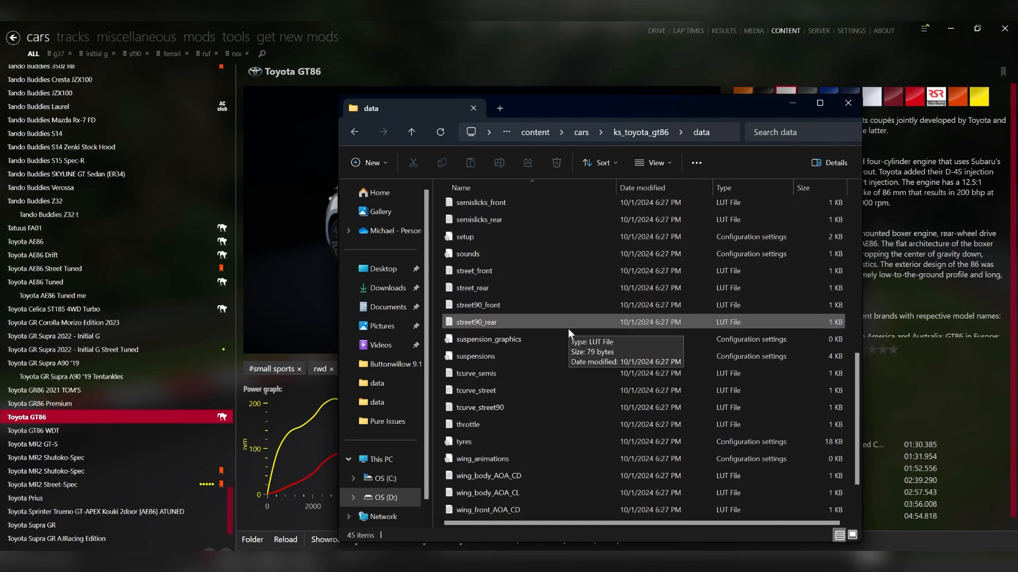
scroll(up, 3)
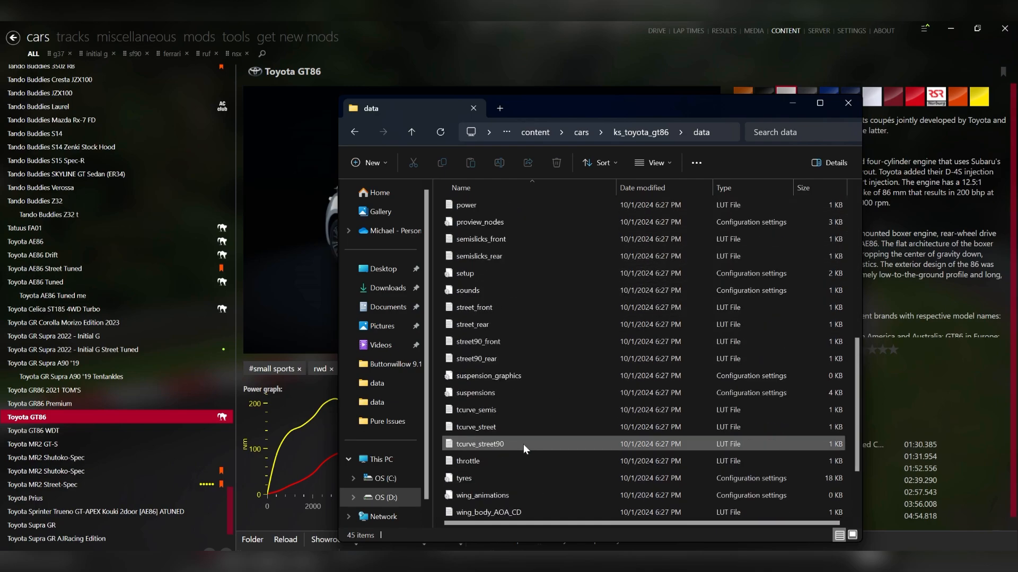
scroll(up, 3)
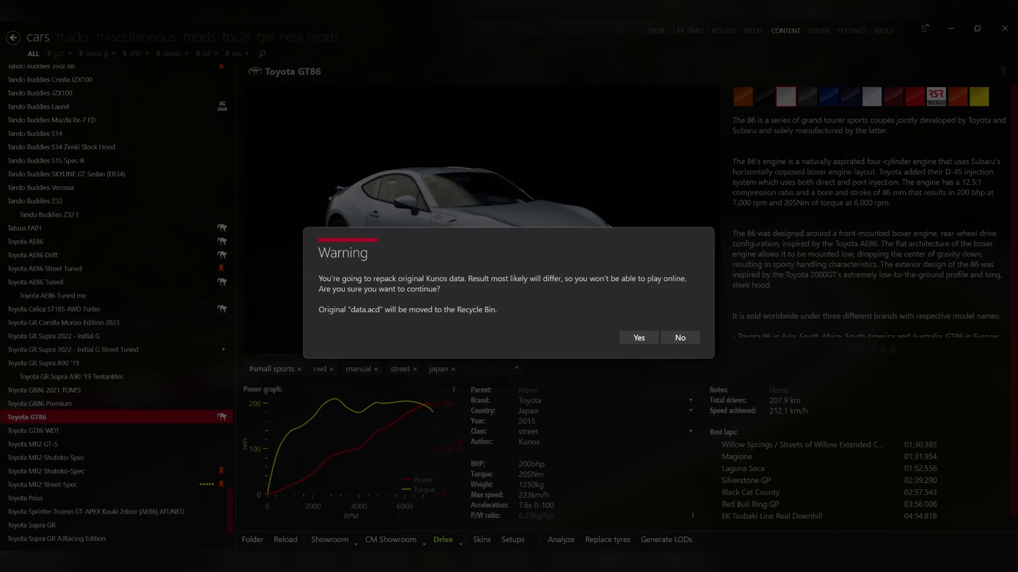
mouse_move(595, 548)
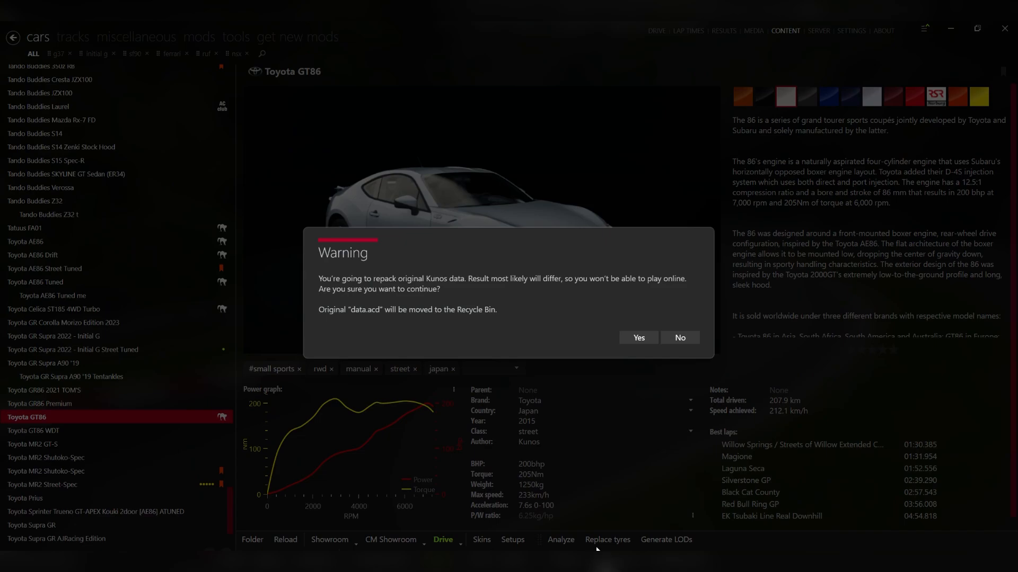
click(678, 337)
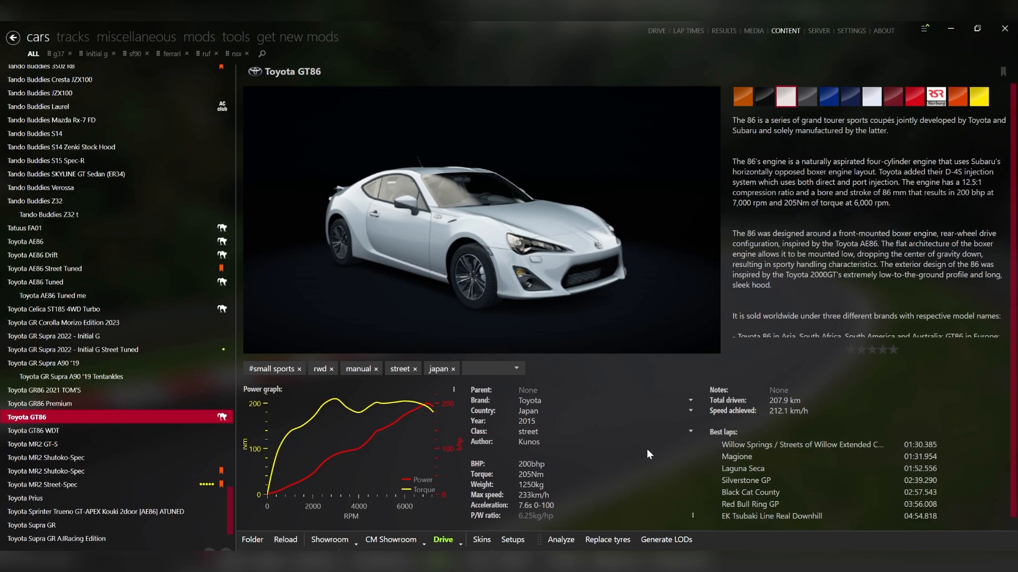
mouse_move(517, 341)
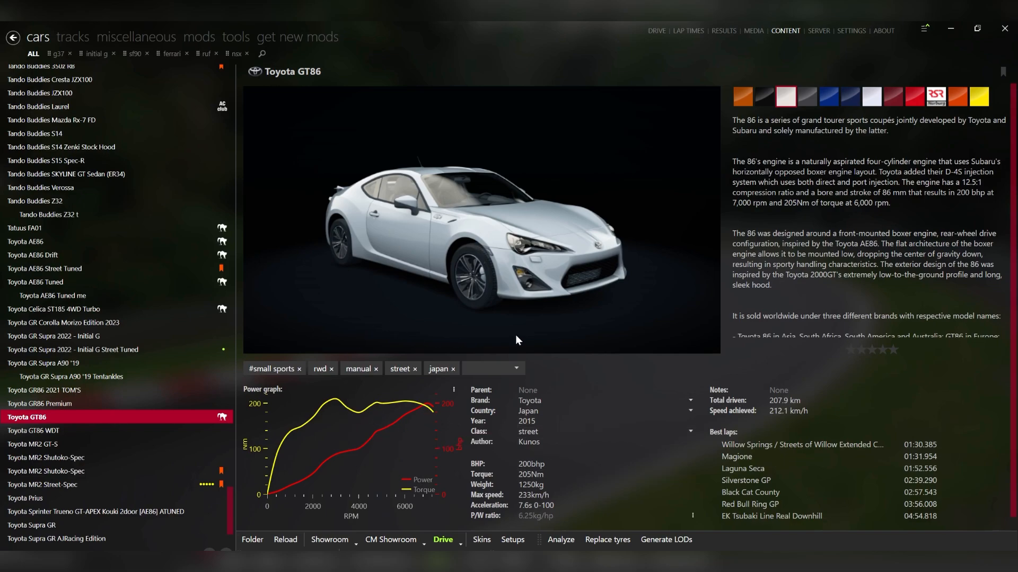
mouse_move(493, 213)
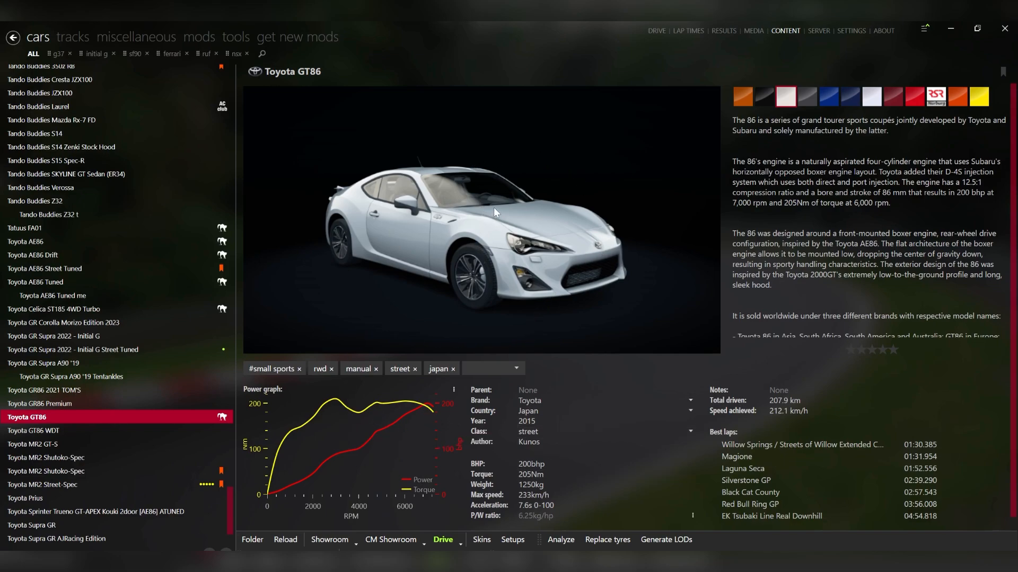
mouse_move(198, 458)
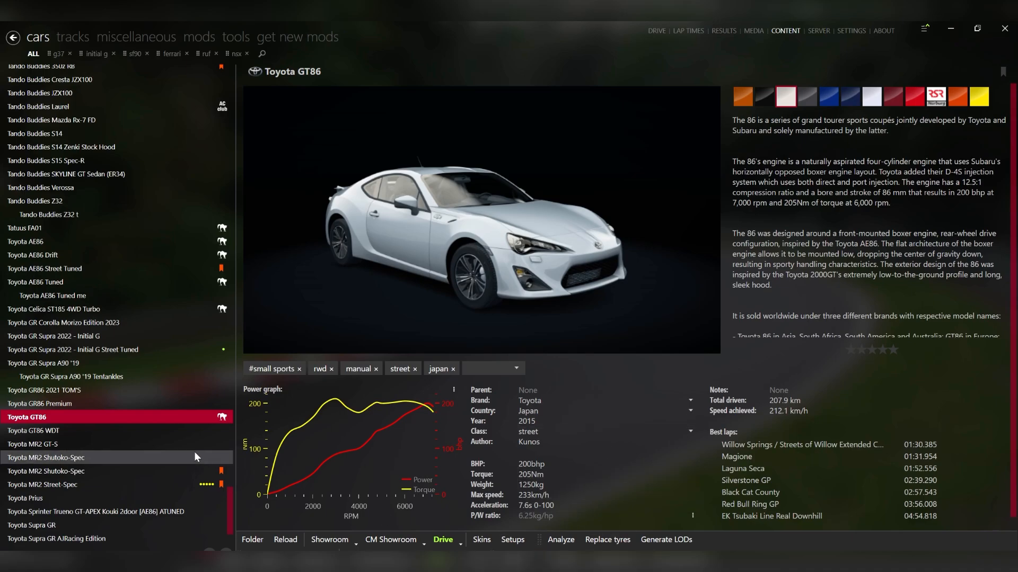
Copy ks_toyota_gt86 in the cars folder as ks_toyota_gt86_tuned
click(253, 539)
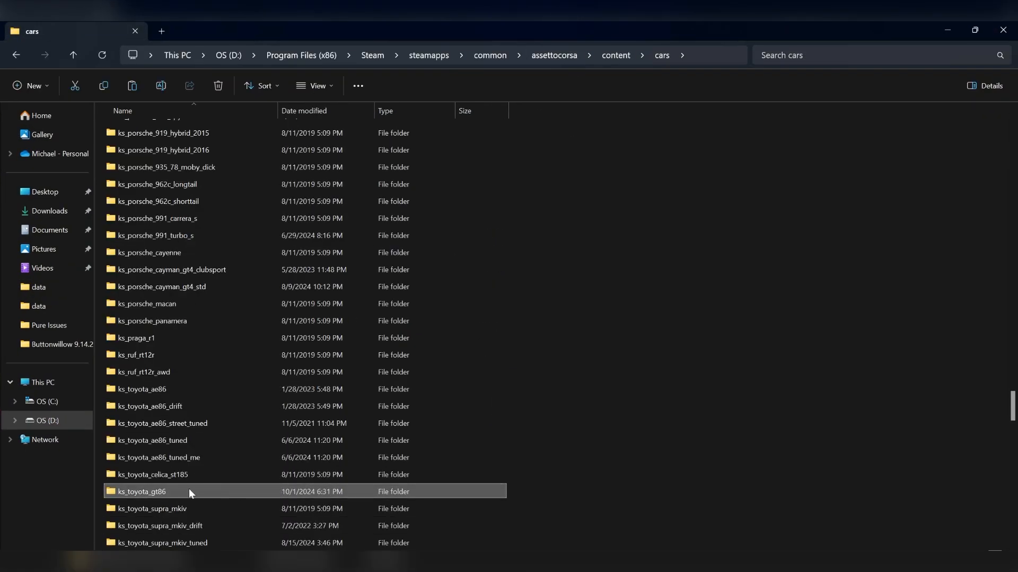
mouse_move(234, 491)
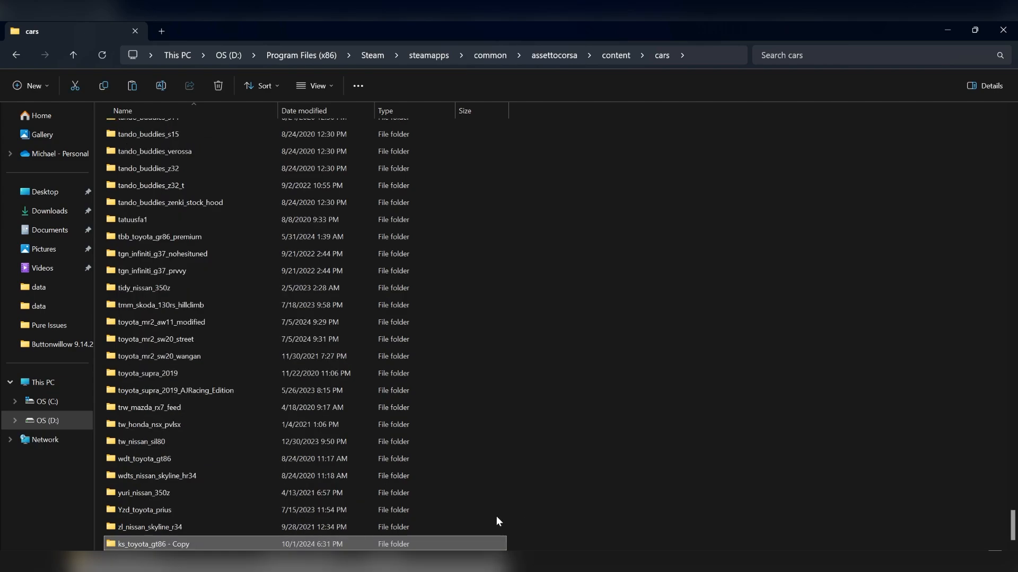
right_click(154, 544)
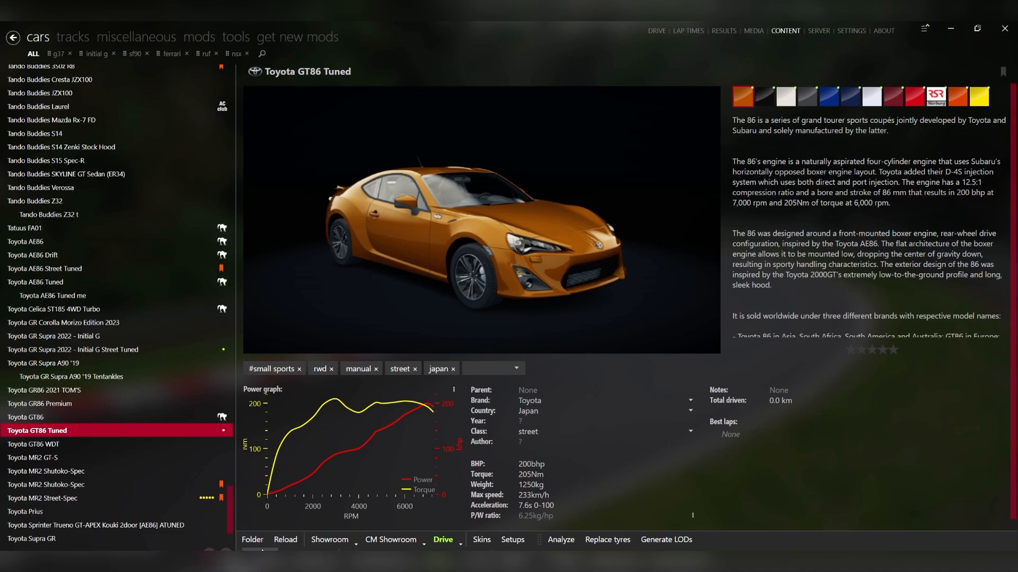
Enter the ks_toyota_gt86_tuned data folder and look through its config files
click(252, 540)
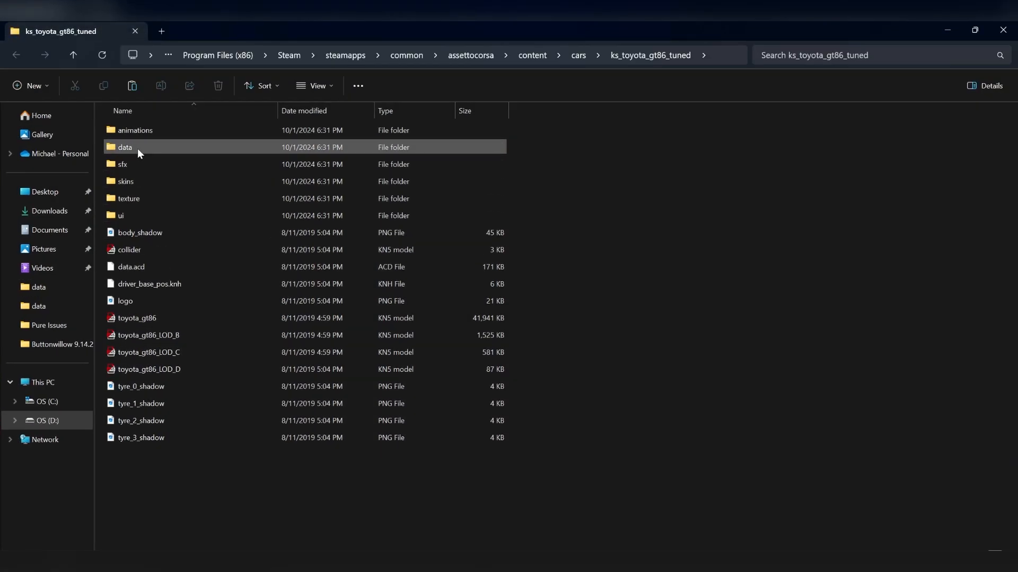
click(130, 267)
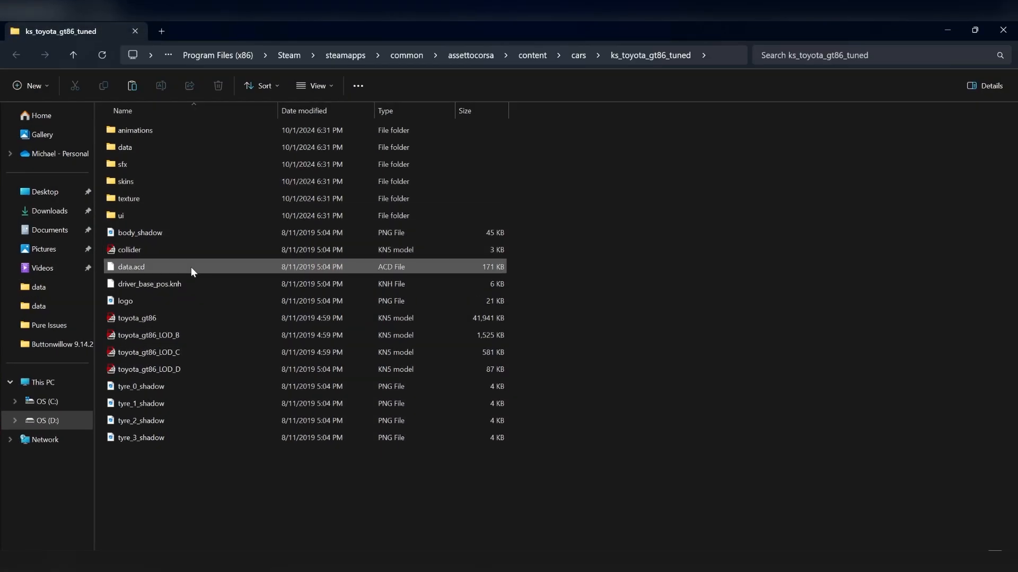
click(124, 147)
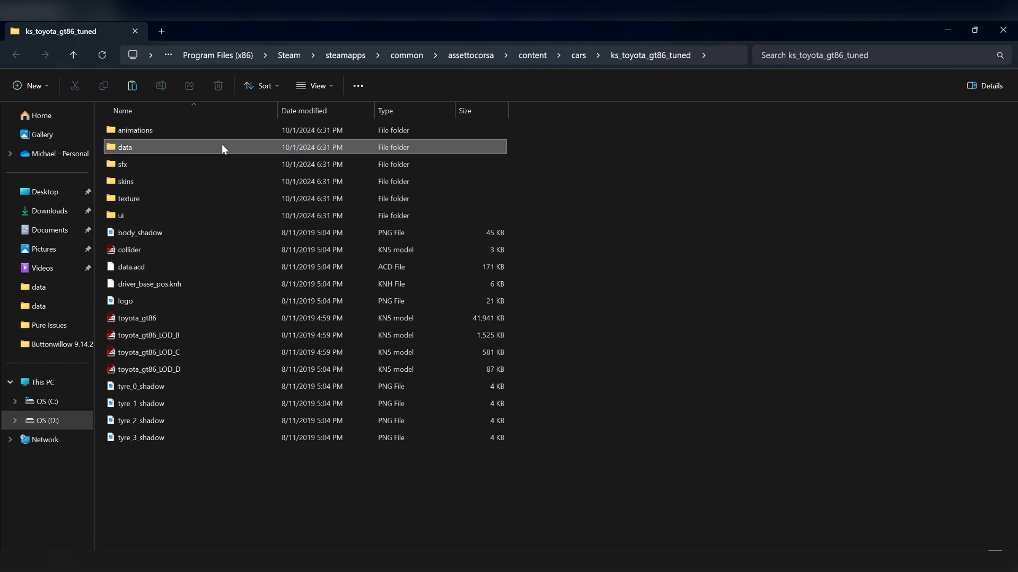
double_click(125, 147)
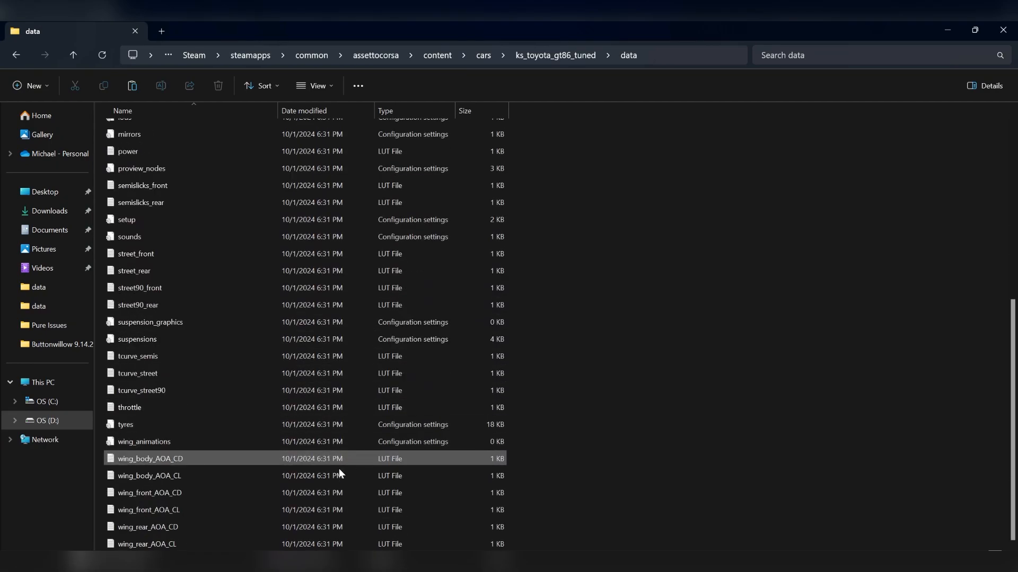
scroll(up, 3)
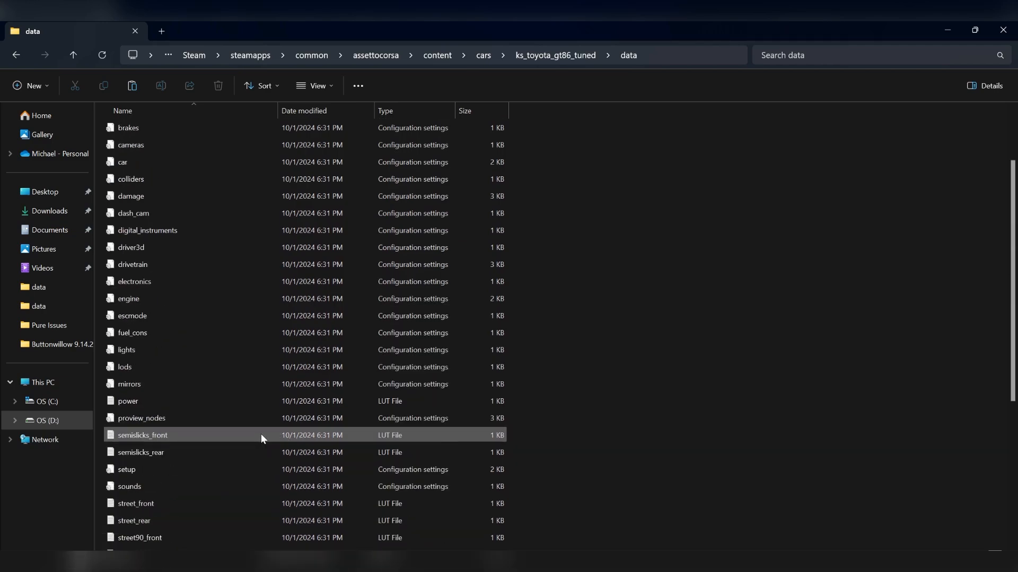
scroll(up, 3)
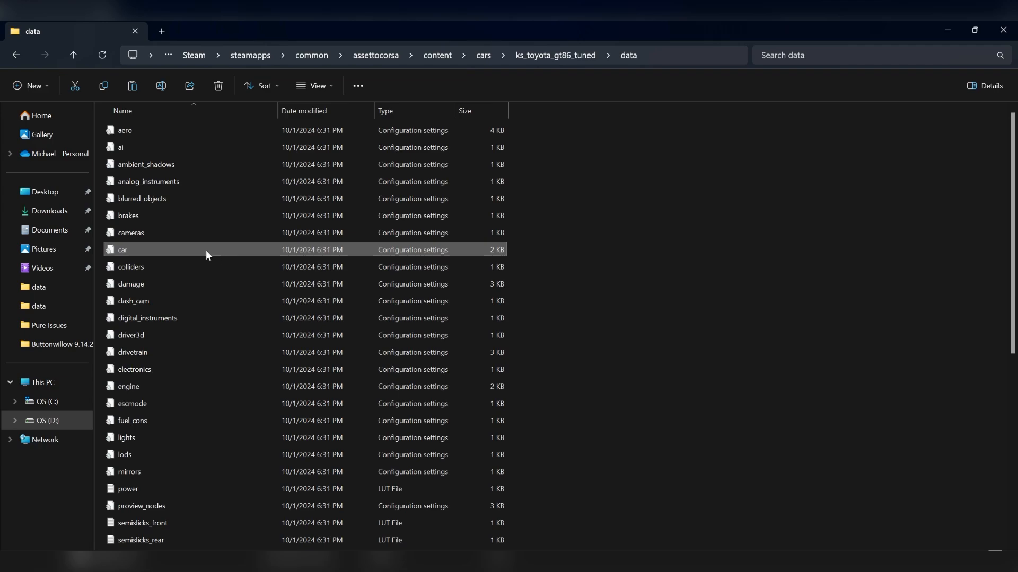
Set SCREEN_NAME=Toyota GT86 Tuned in car.ini and save the file
double_click(121, 249)
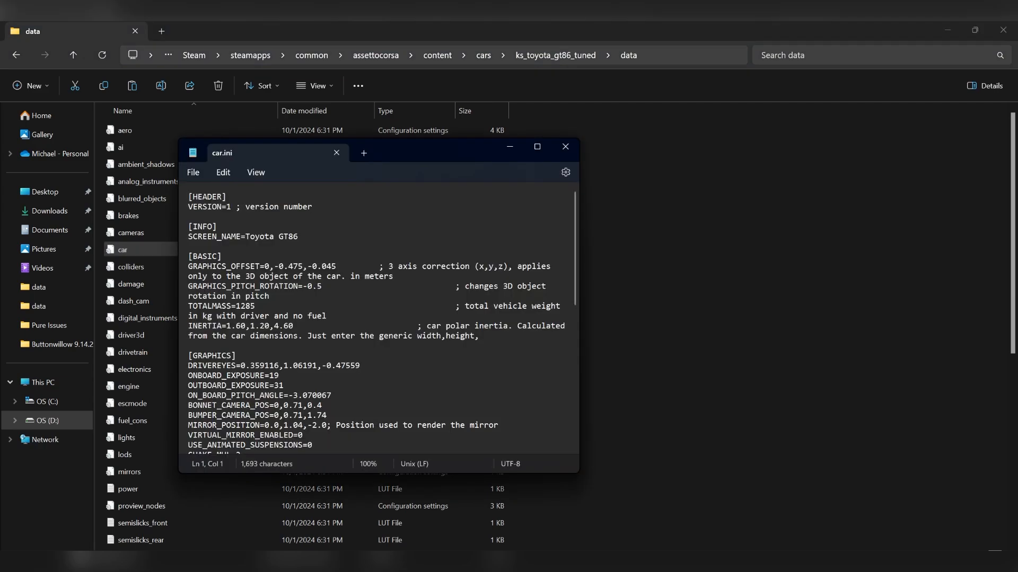
click(298, 235)
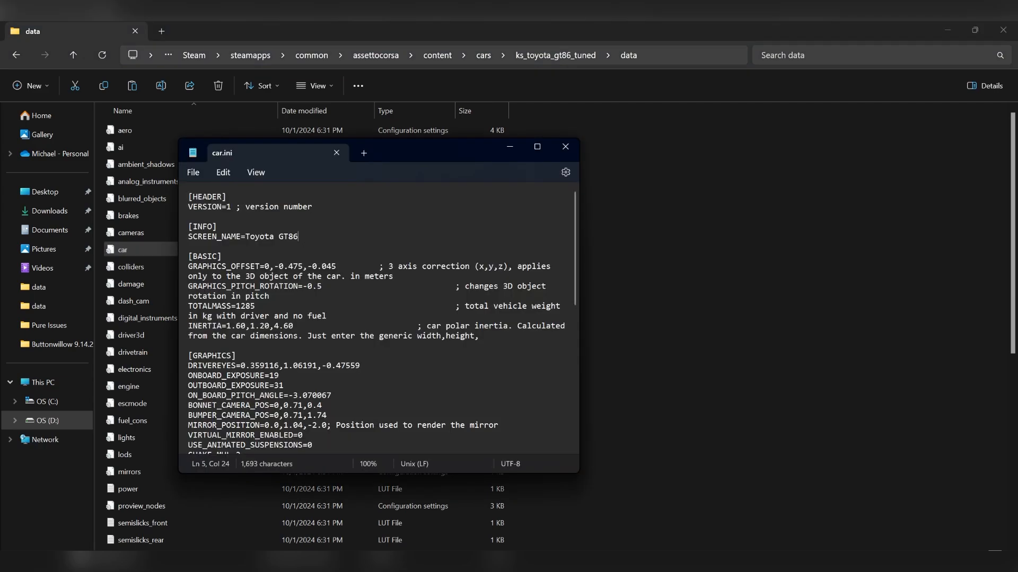
text(Tu)
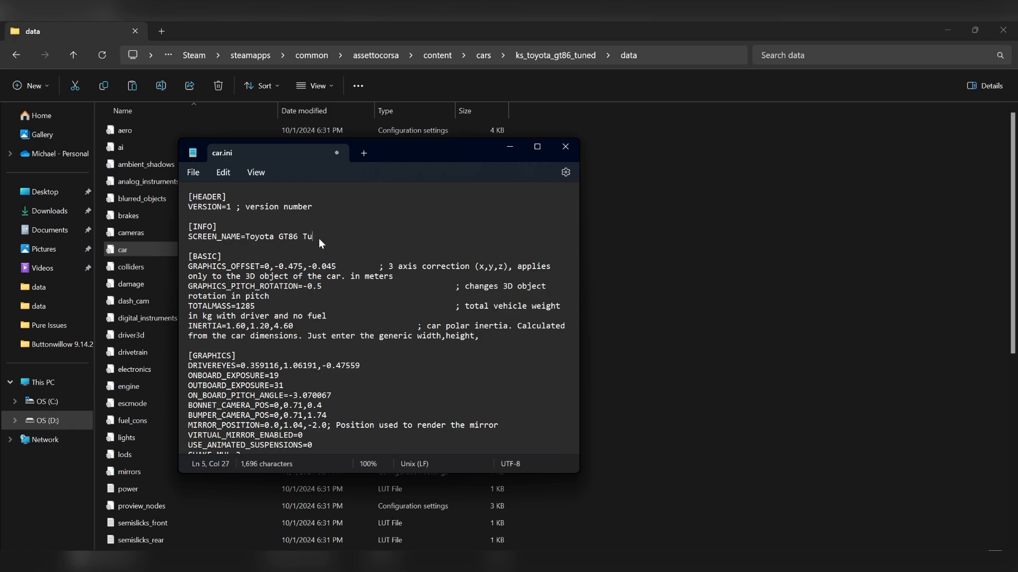
text(ned)
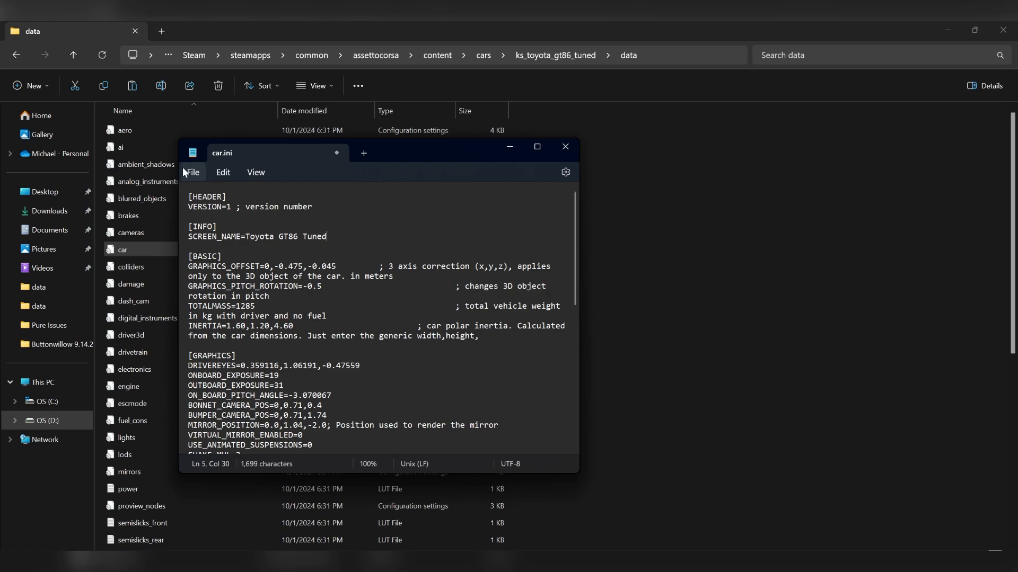
click(192, 173)
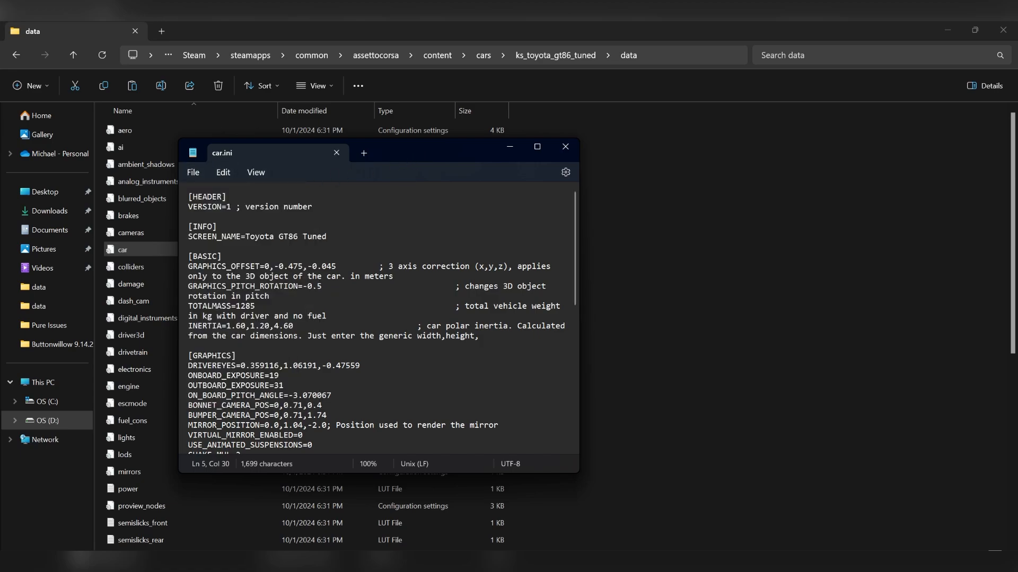
scroll(down, 3)
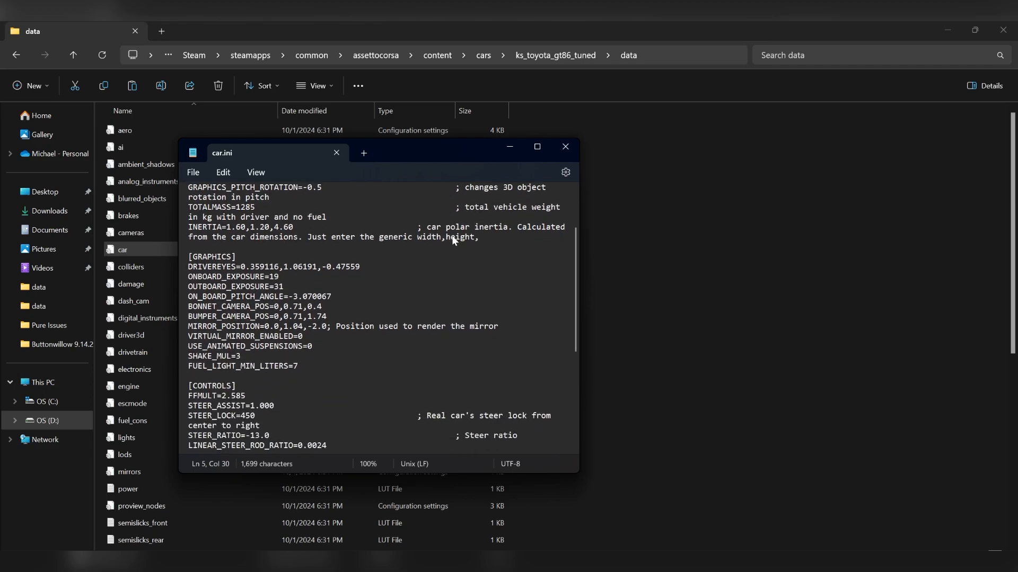
scroll(down, 3)
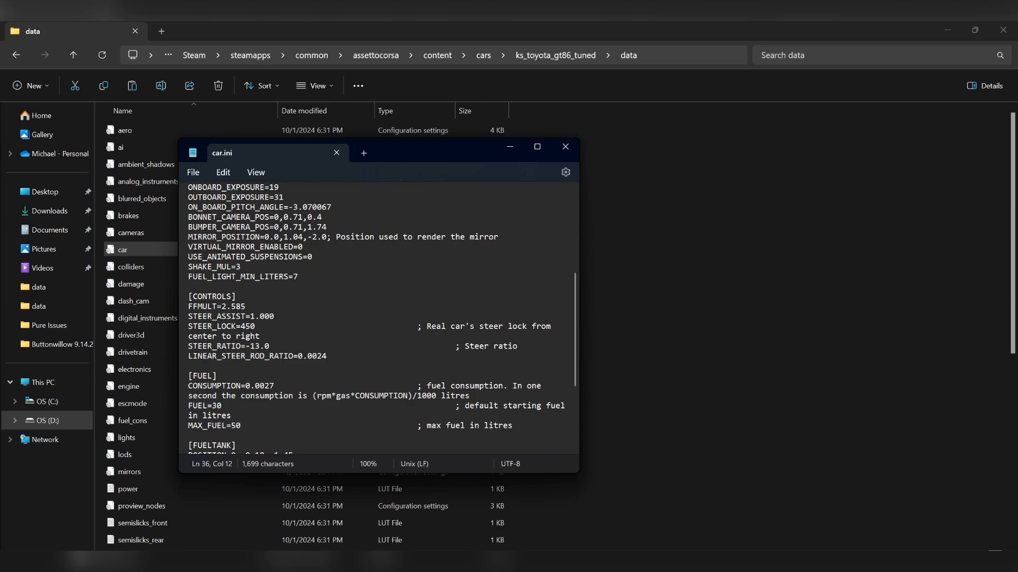
scroll(up, 3)
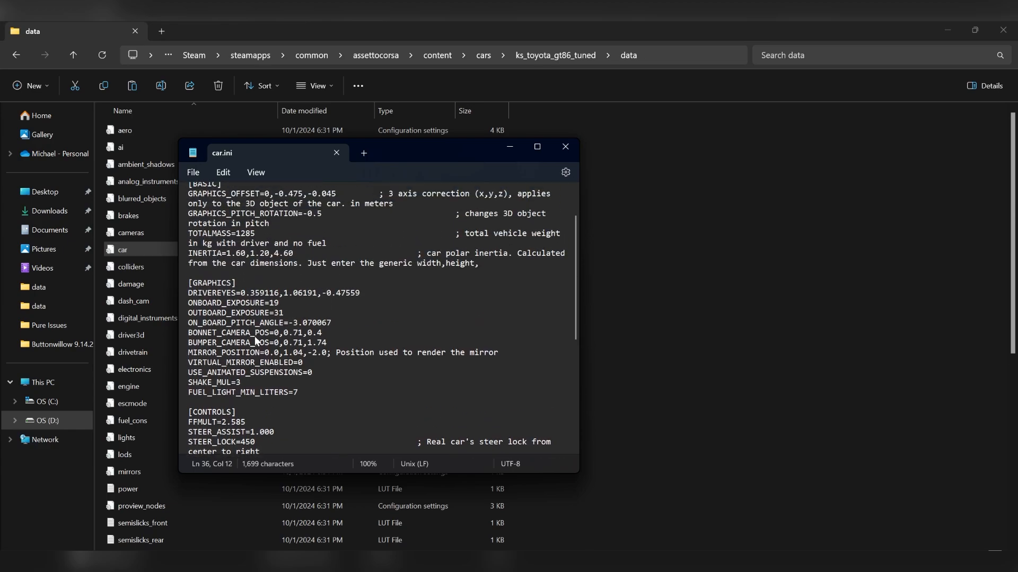
Change TOTALMASS from 1285 to 1225 in car.ini, save and close Notepad
scroll(up, 3)
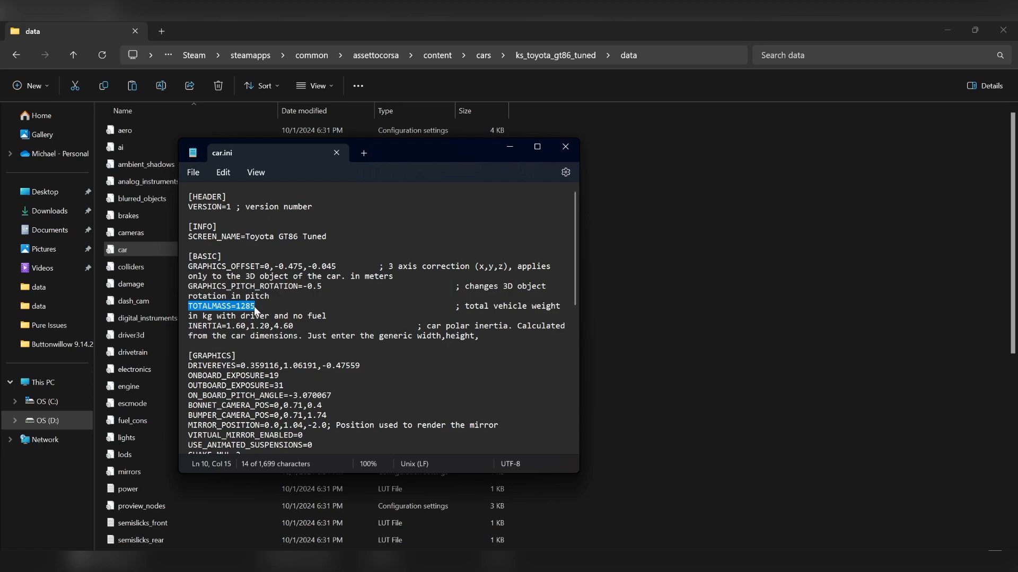
click(254, 311)
text(2)
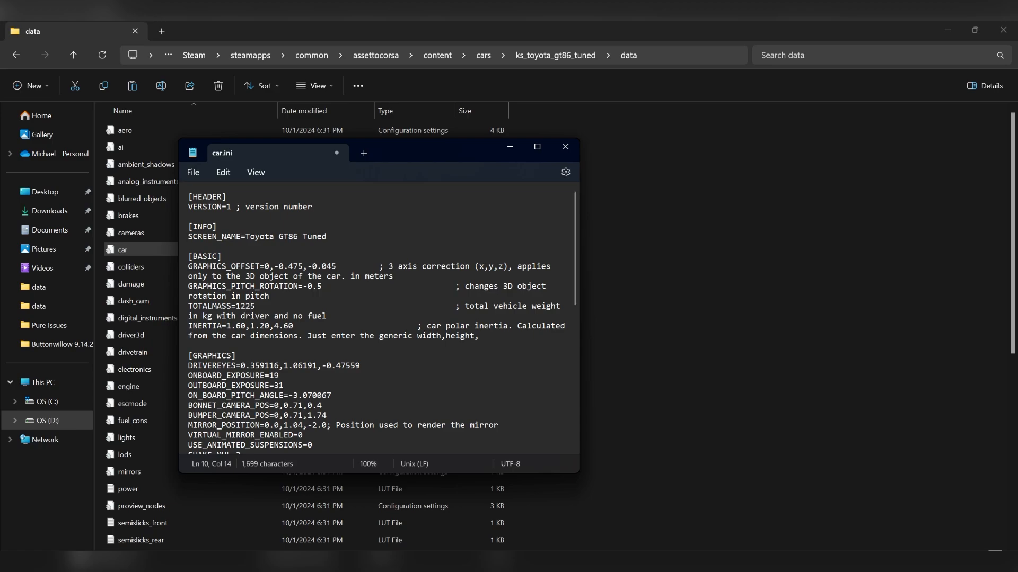
mouse_move(615, 161)
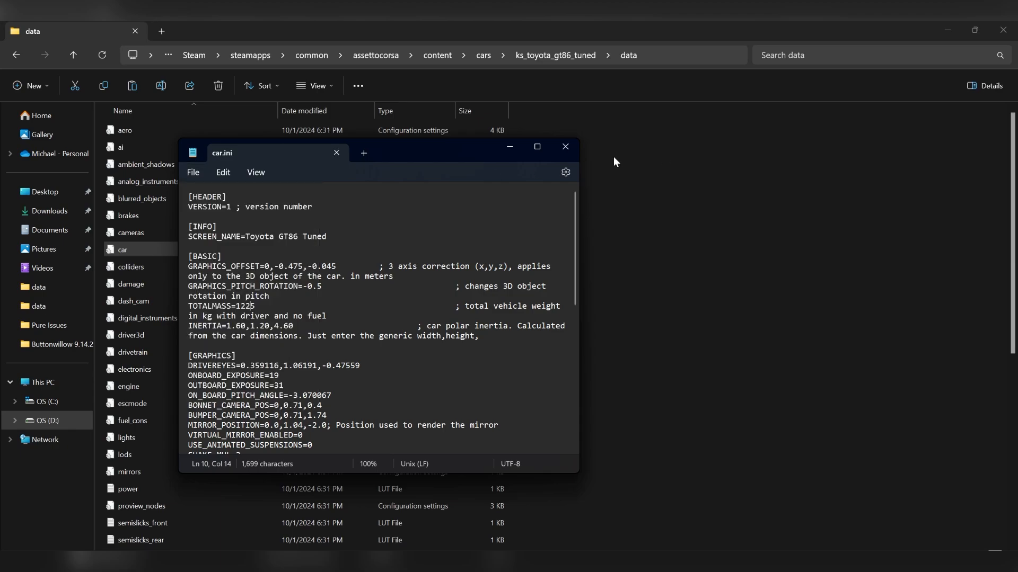
click(564, 146)
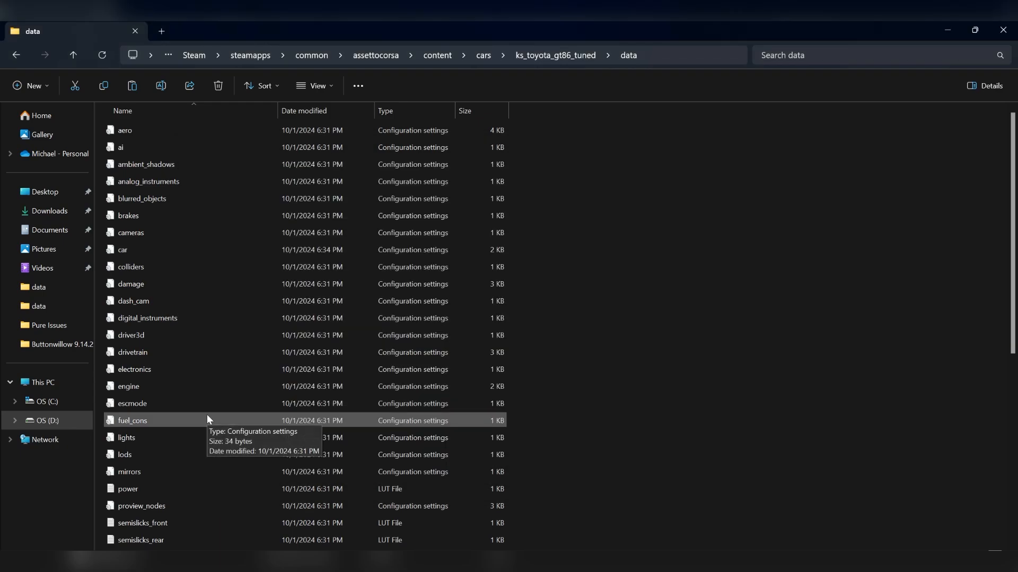
In suspensions.ini change CG_LOCATION from 0.575 to 0.585
scroll(down, 3)
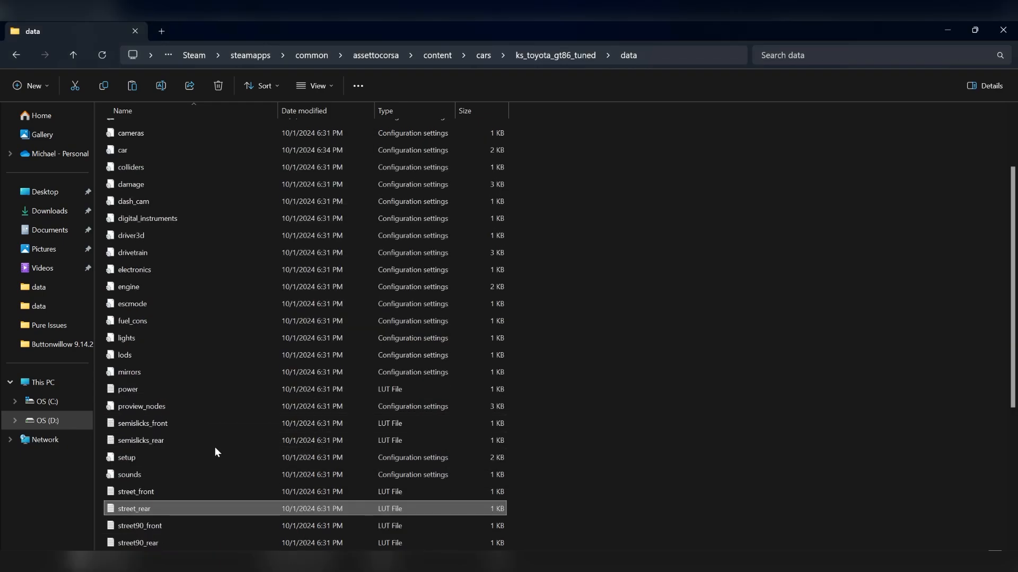
double_click(137, 475)
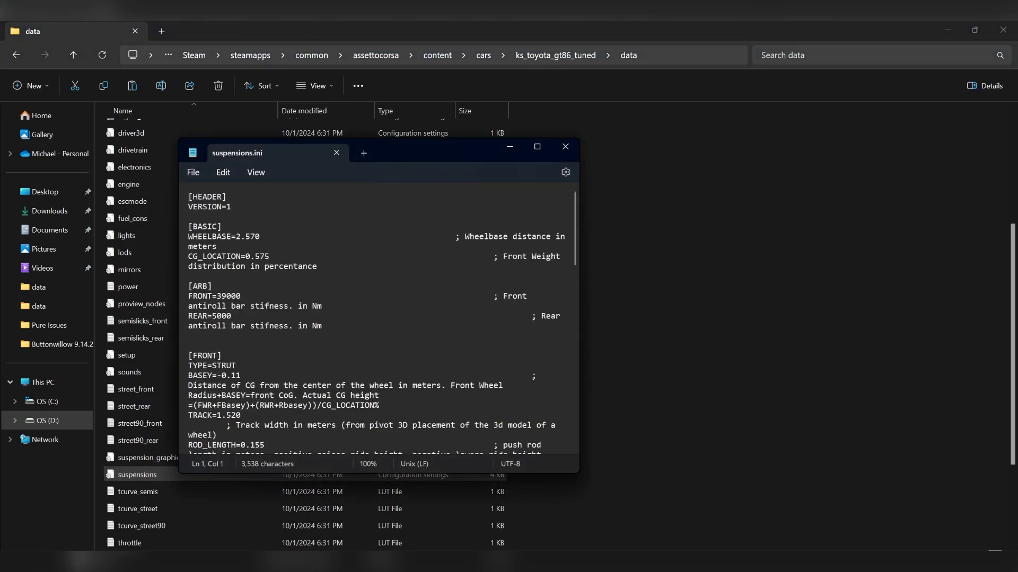
double_click(261, 256)
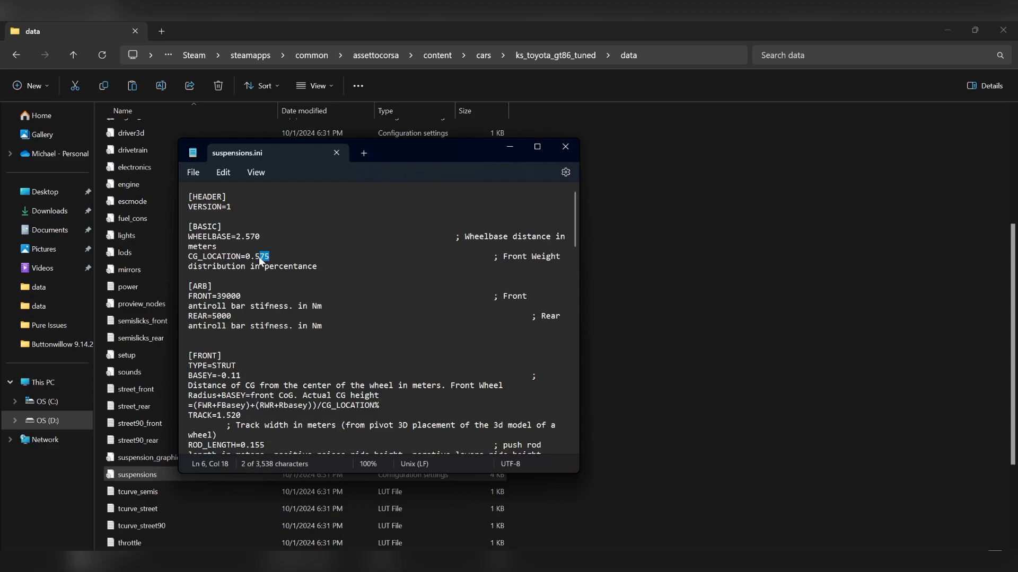
key(Backspace)
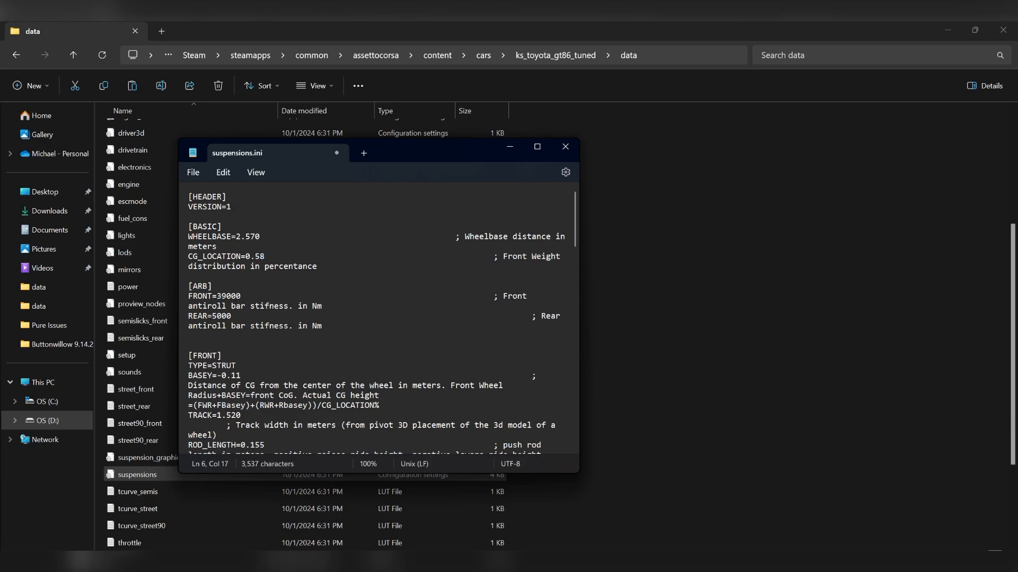
text(5)
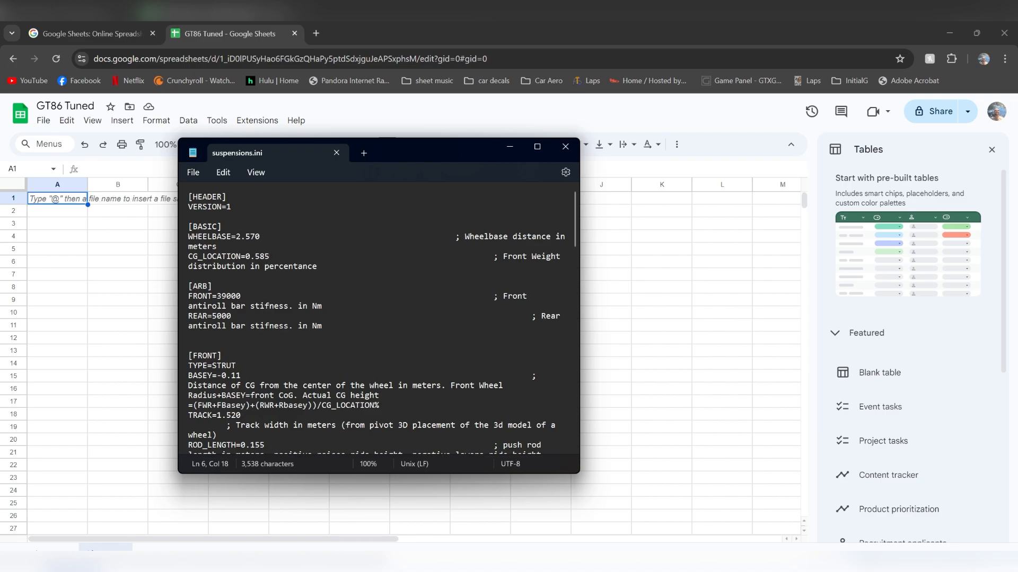
Log front sway bar 39000 stock / 58500 tuned in Sheets and set FRONT=58500 in suspensions.ini
click(238, 296)
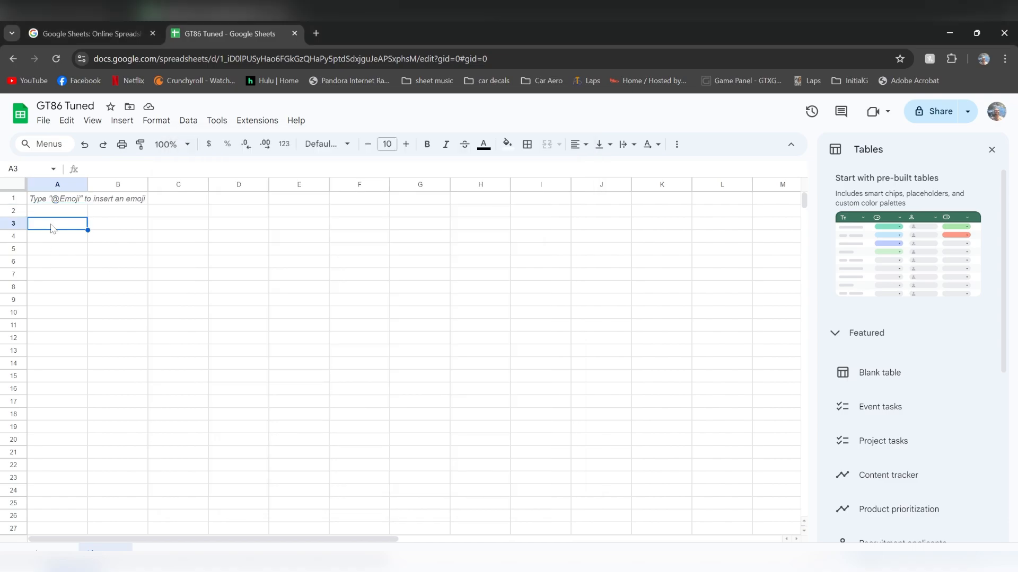
text(=A3)
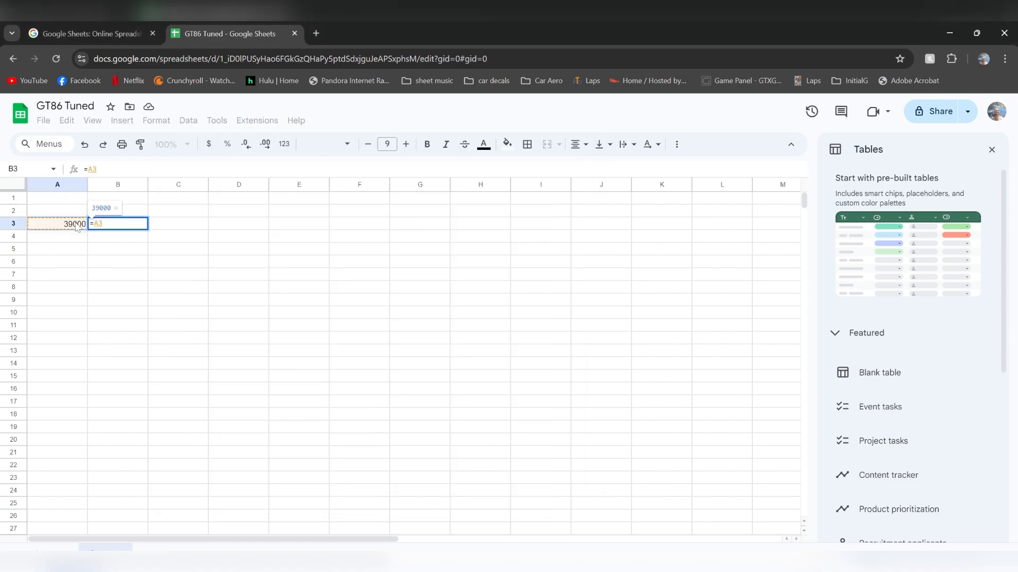
key(Return)
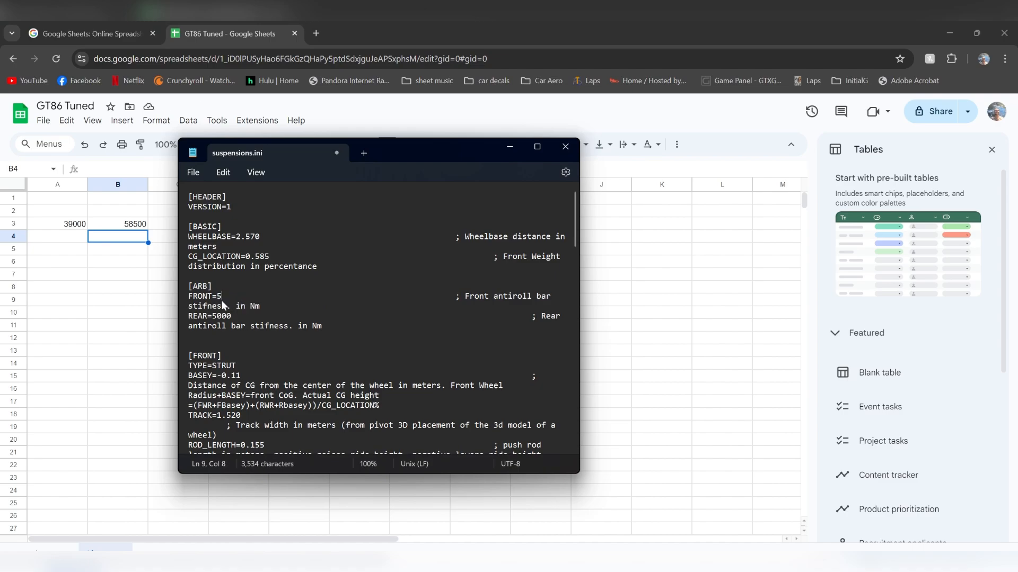
text(8500)
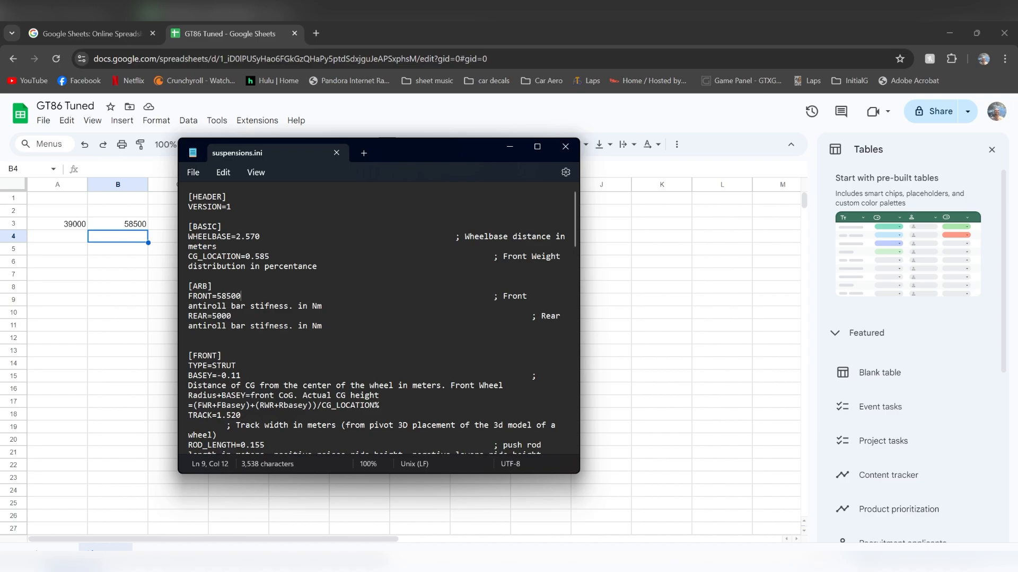
mouse_move(143, 266)
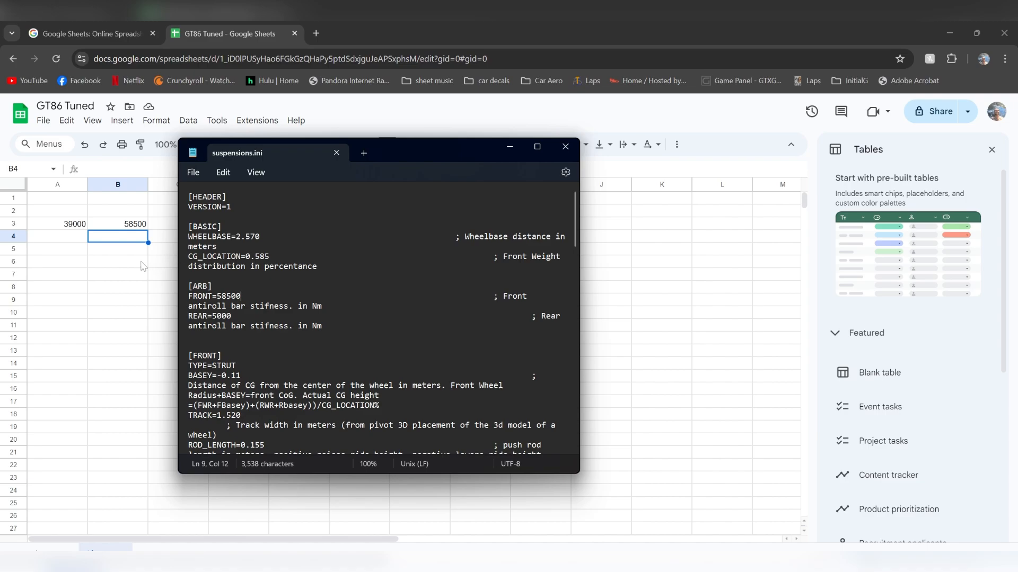
click(564, 146)
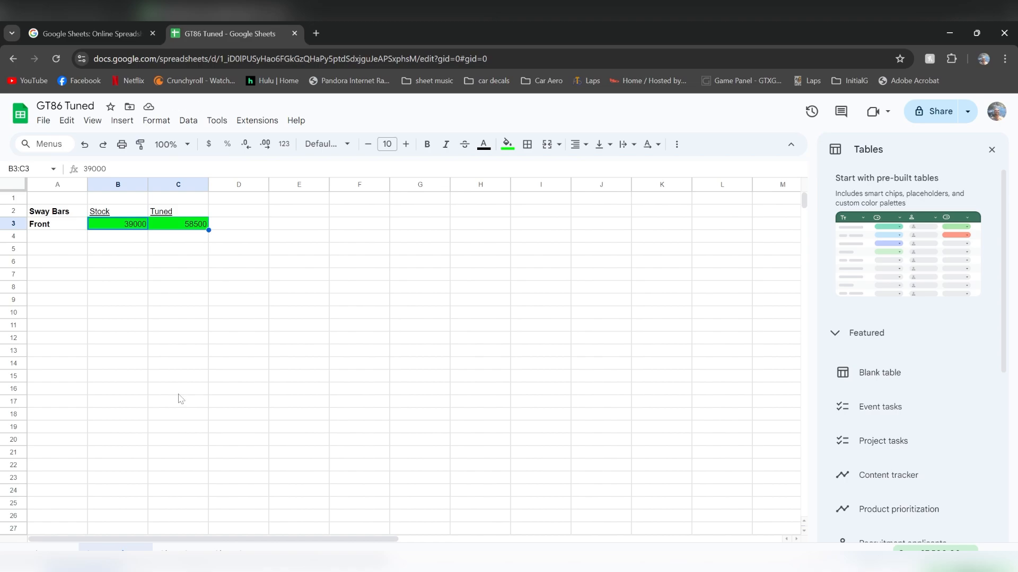
mouse_move(59, 214)
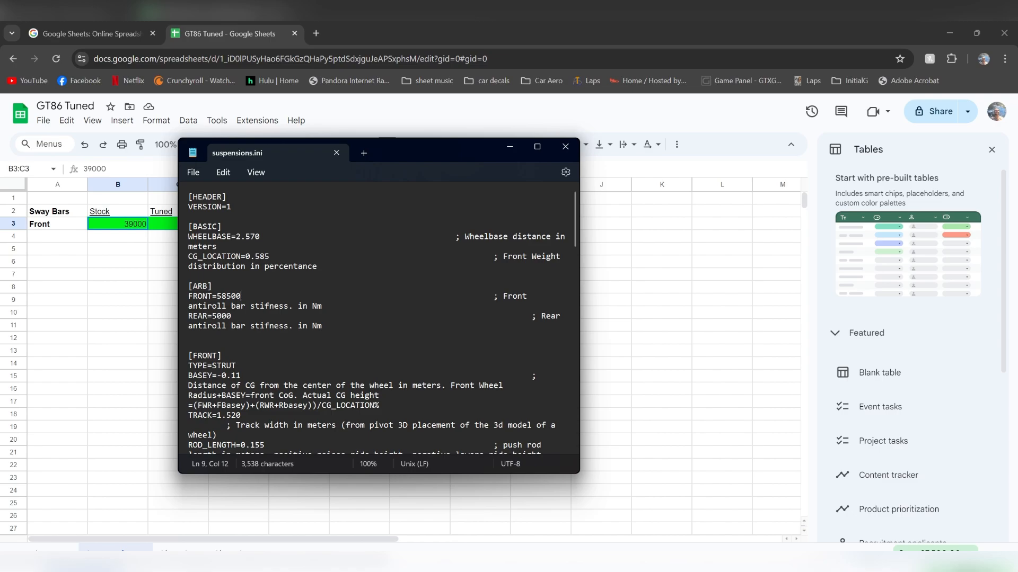
Lower the [FRONT] ROD_LENGTH in suspensions.ini from 0.155 to 0.125
scroll(down, 3)
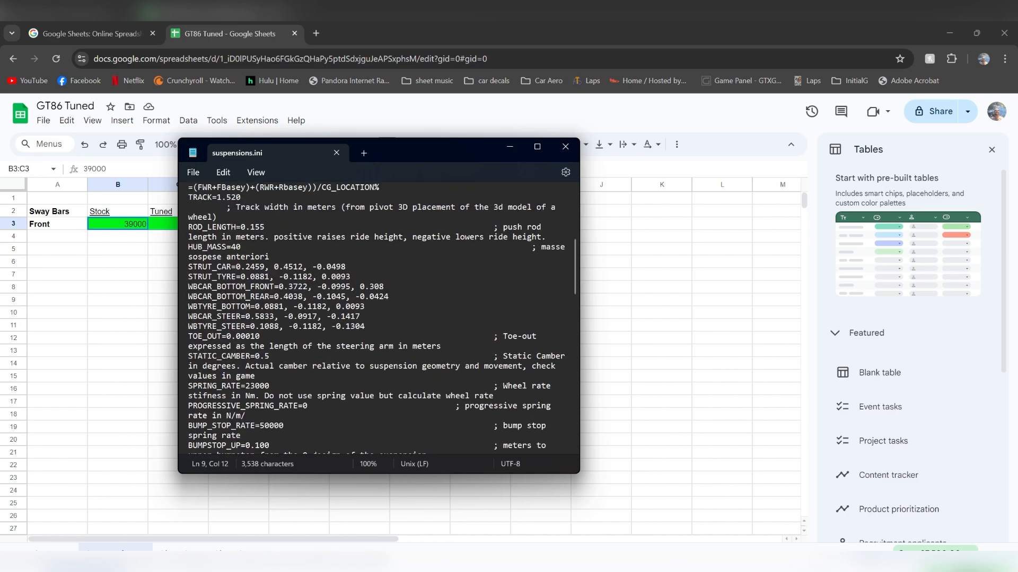
double_click(256, 325)
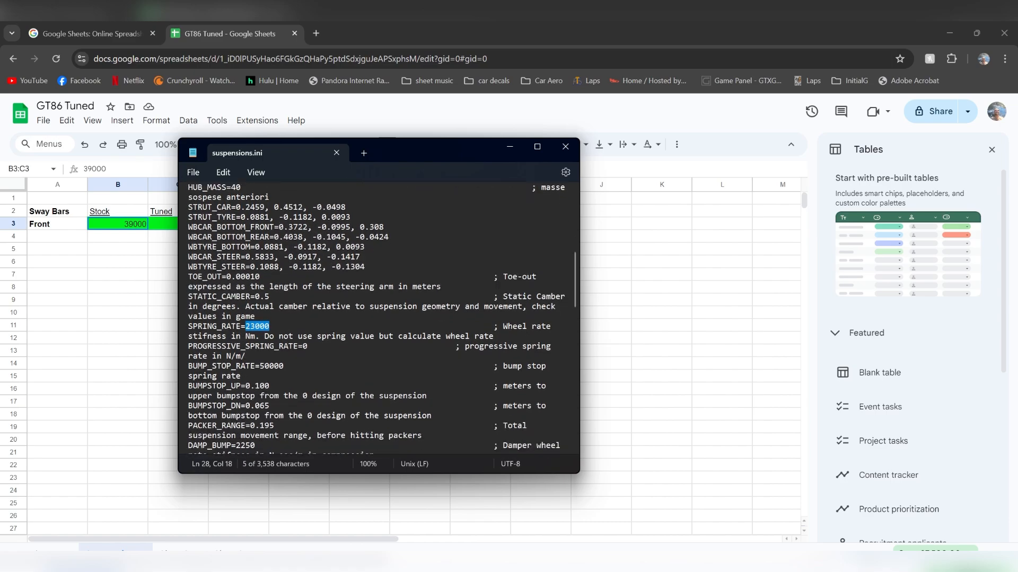
scroll(down, 3)
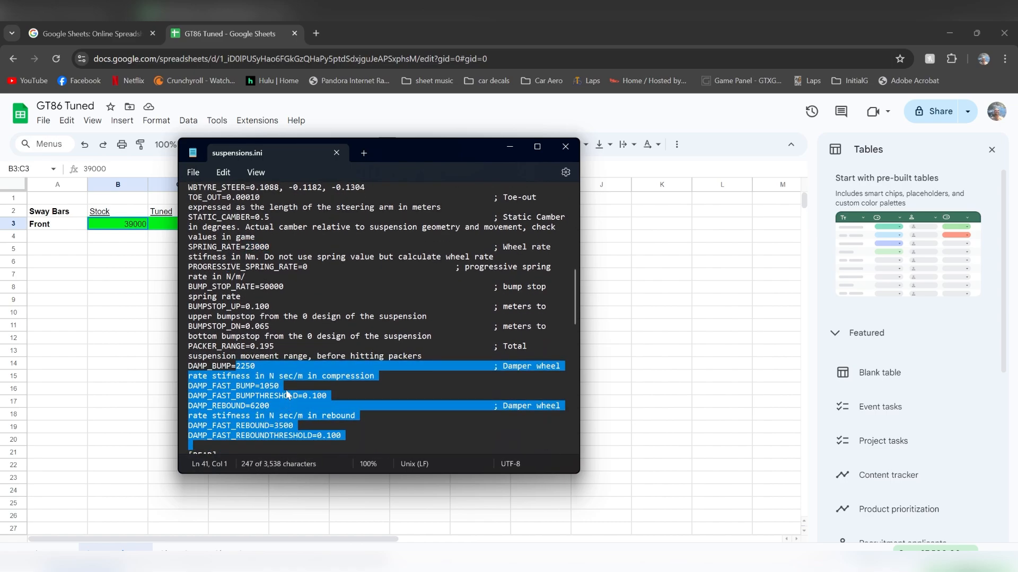
scroll(down, 3)
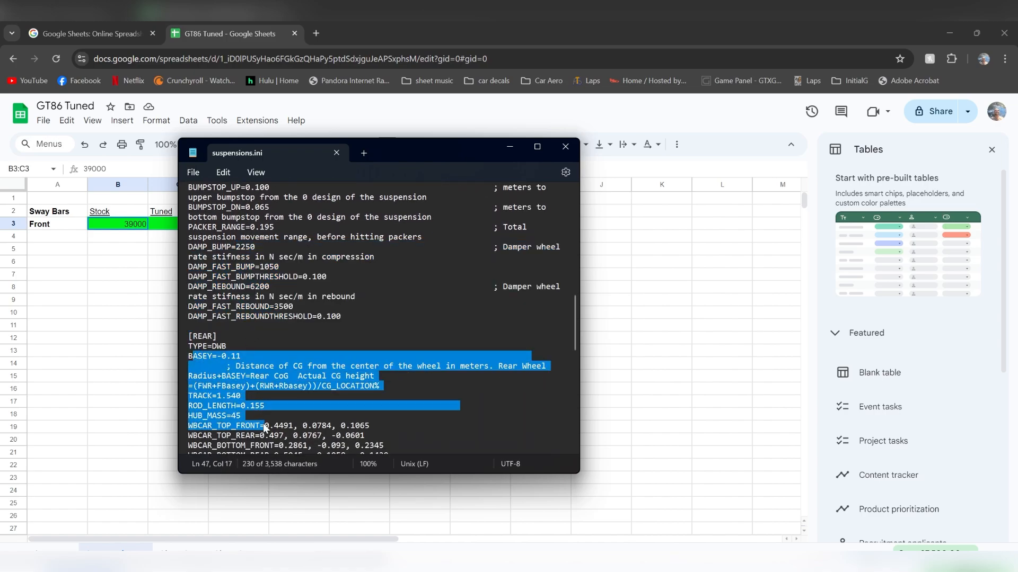
scroll(down, 3)
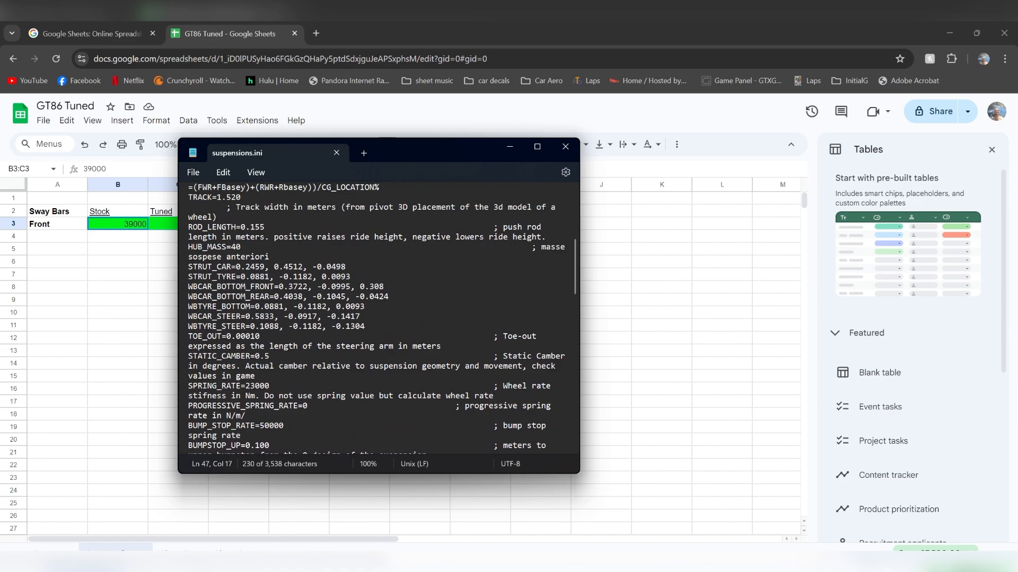
scroll(up, 3)
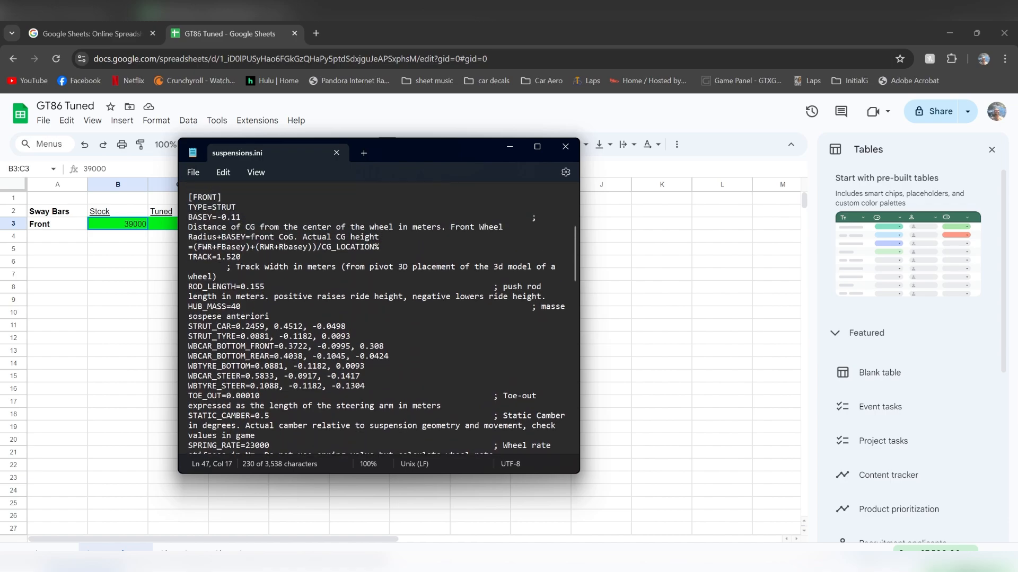
double_click(215, 216)
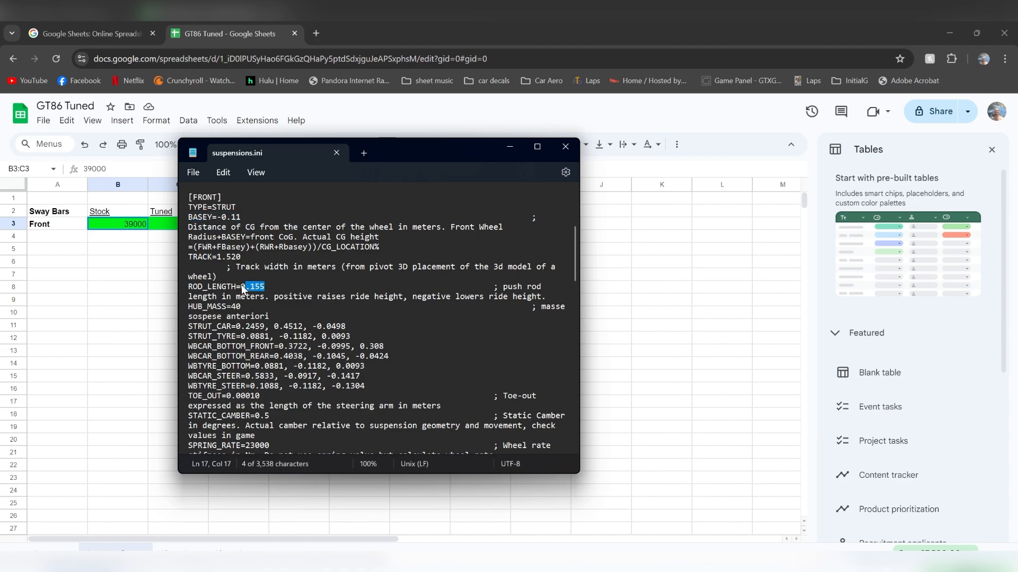
click(244, 287)
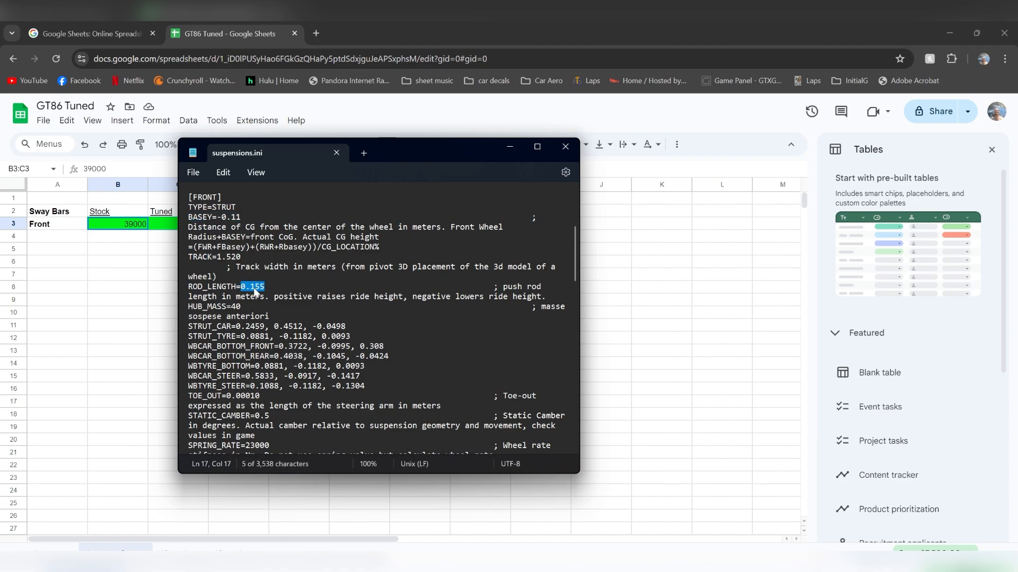
click(265, 287)
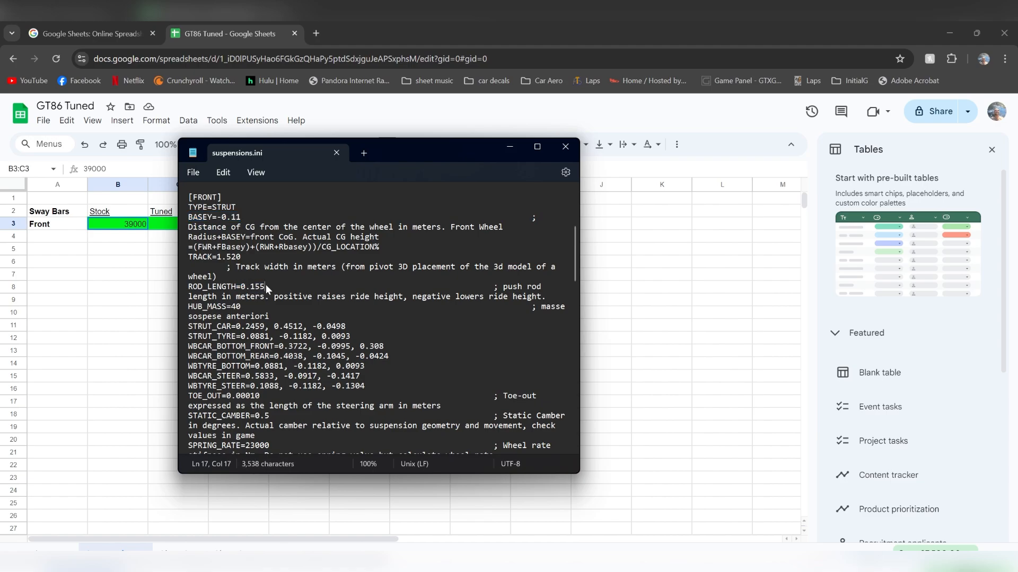
scroll(down, 3)
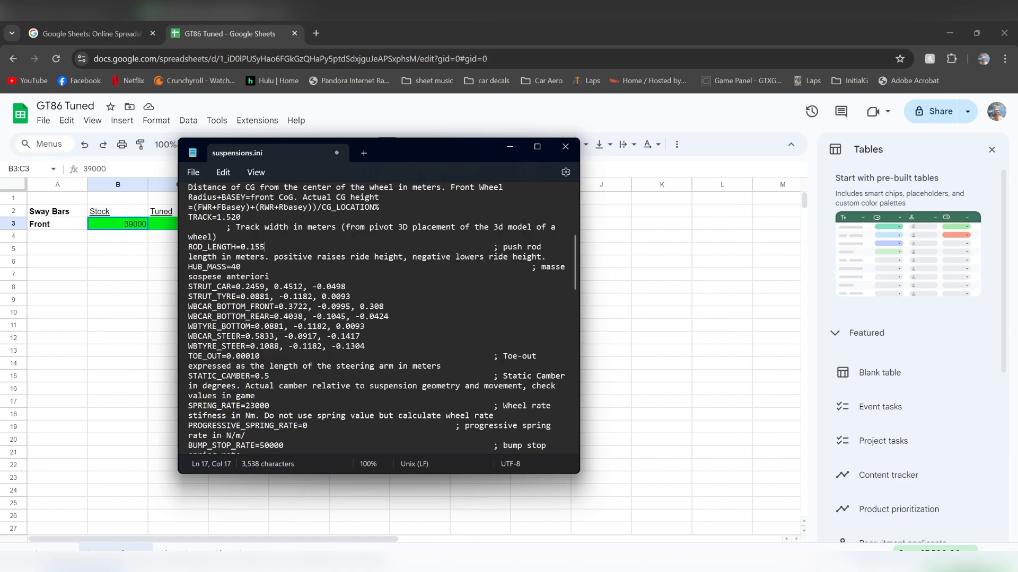
double_click(250, 247)
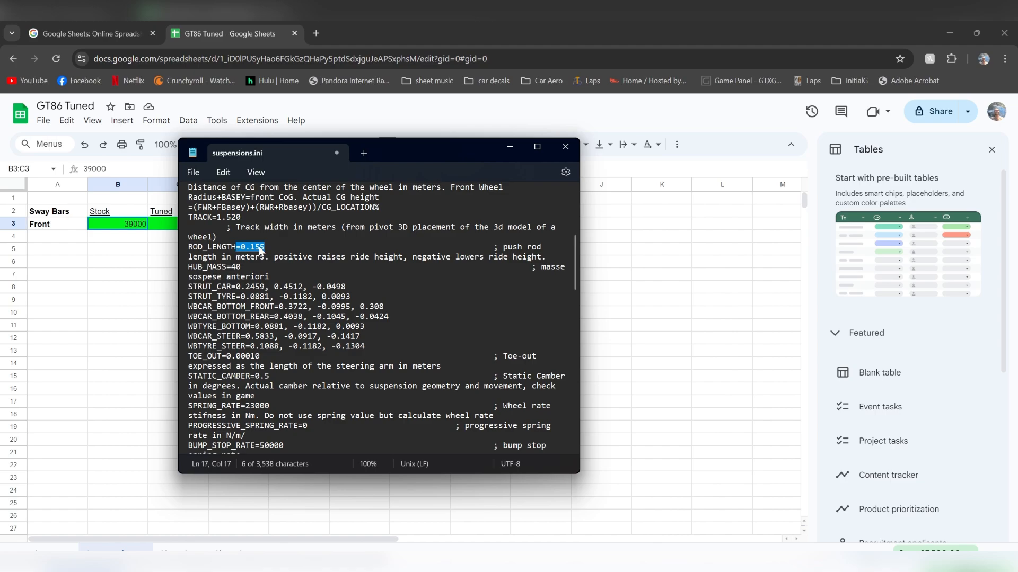
click(260, 247)
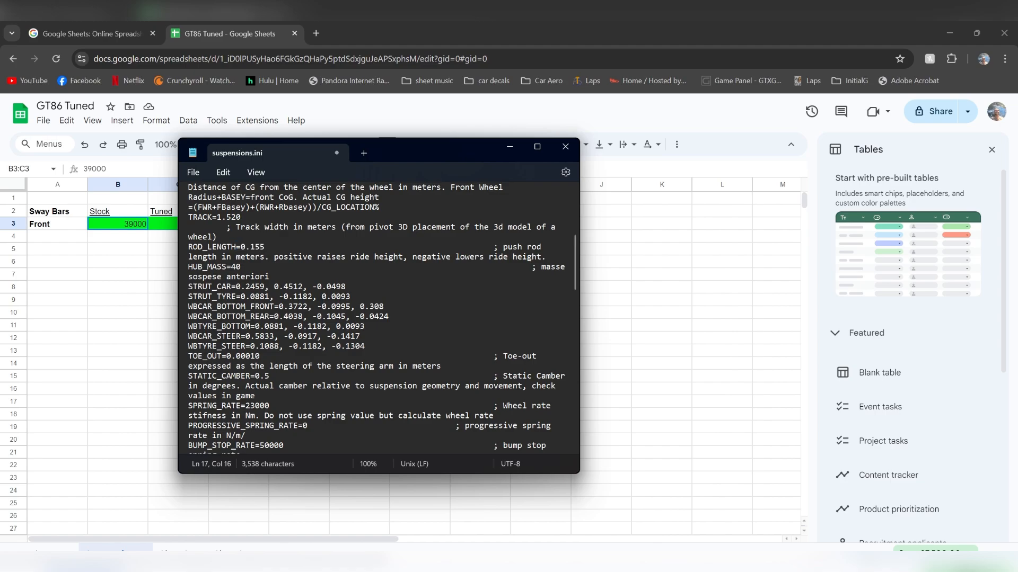
Lower the [REAR] ROD_LENGTH to 0.125 as well, save and close the file
scroll(down, 3)
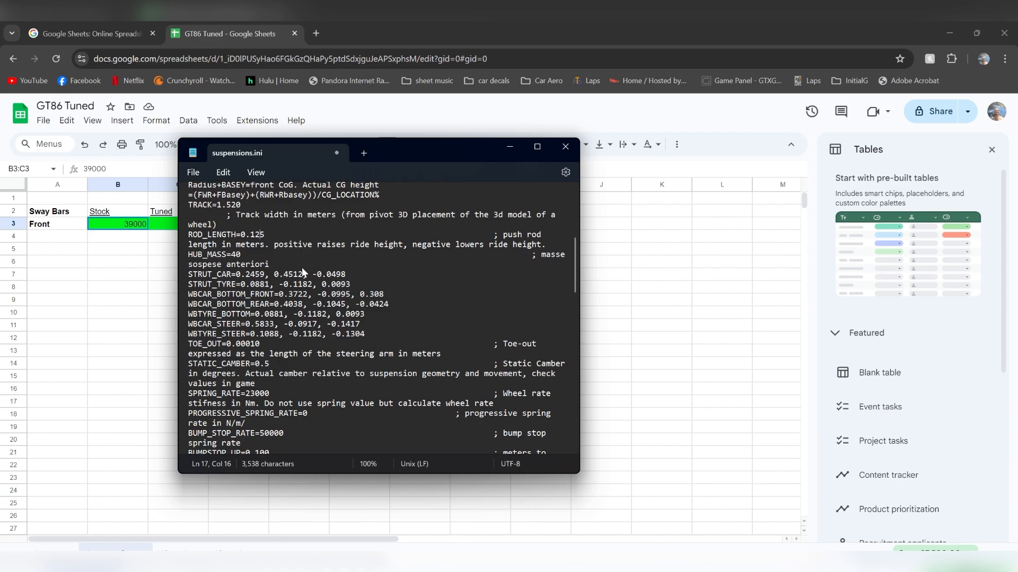
scroll(down, 3)
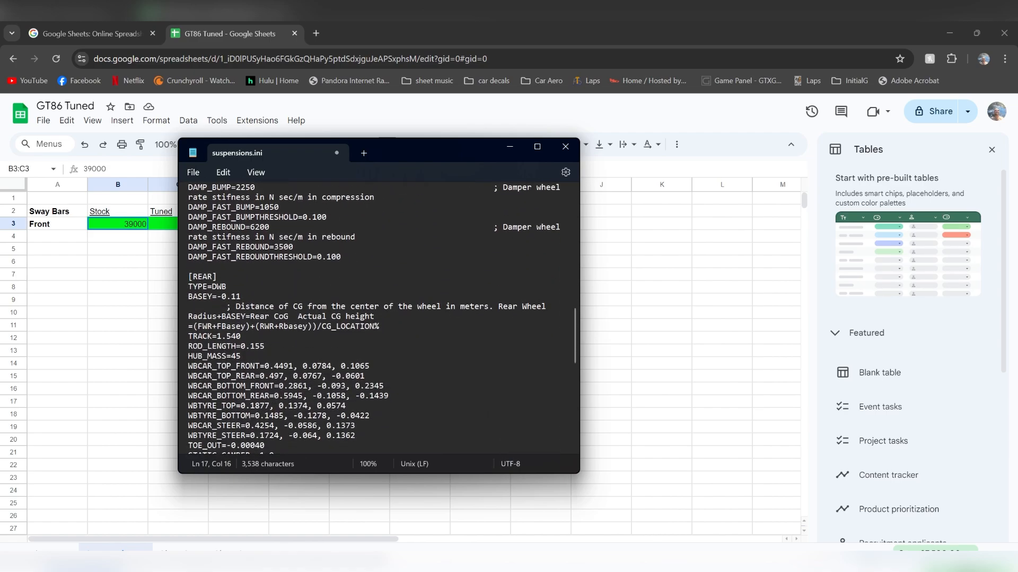
click(260, 345)
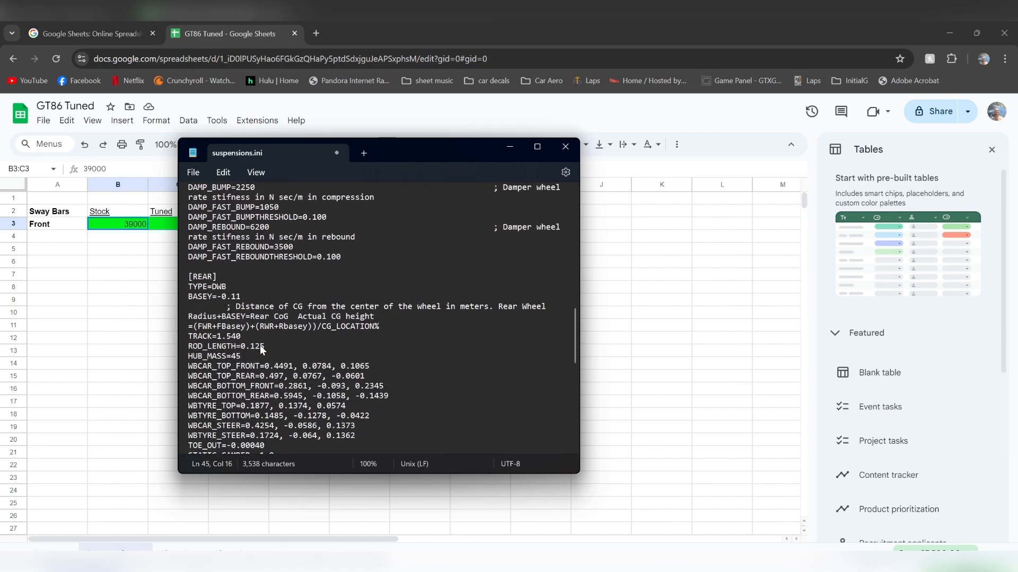
scroll(down, 3)
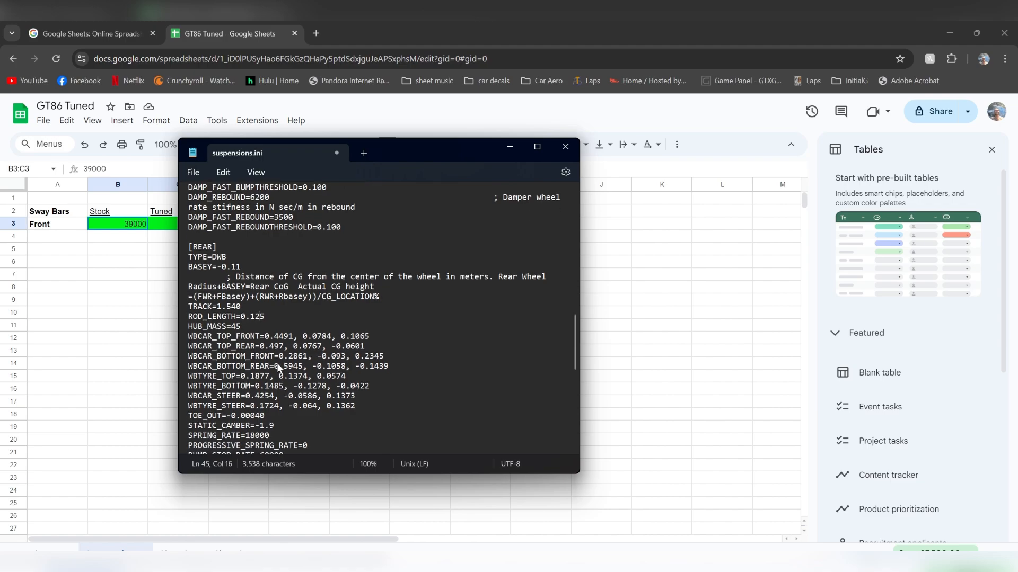
scroll(down, 3)
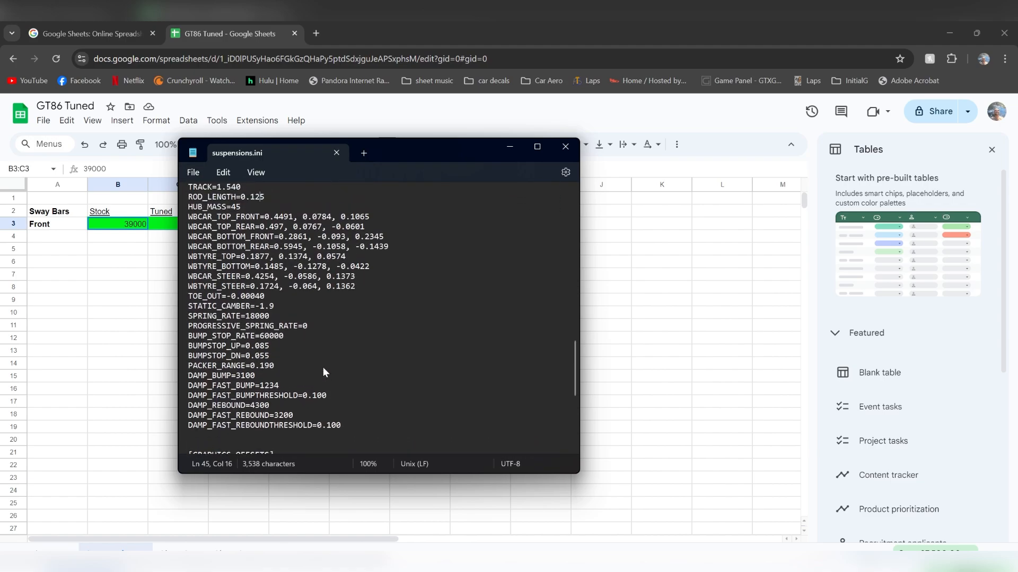
scroll(up, 3)
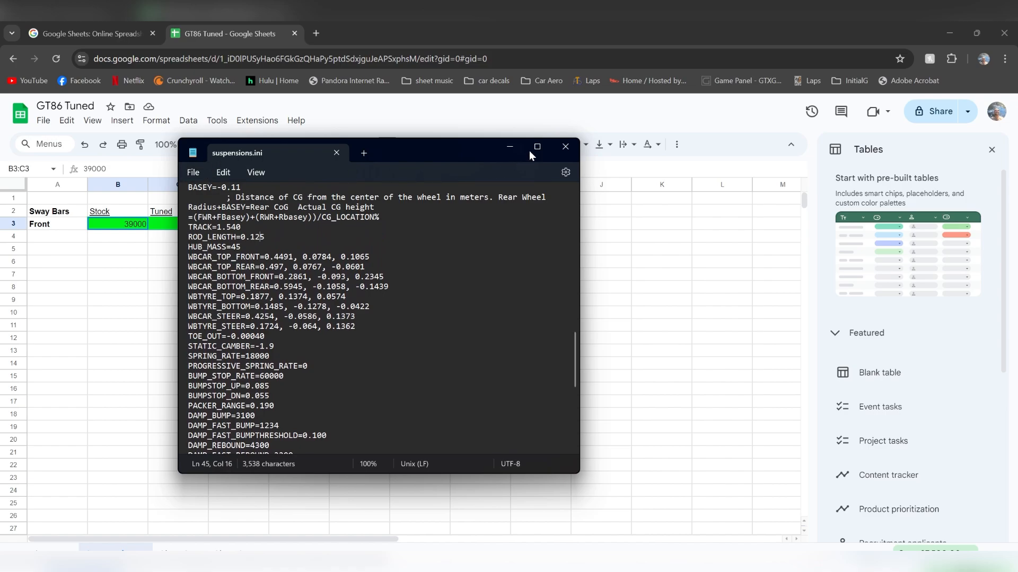
click(564, 146)
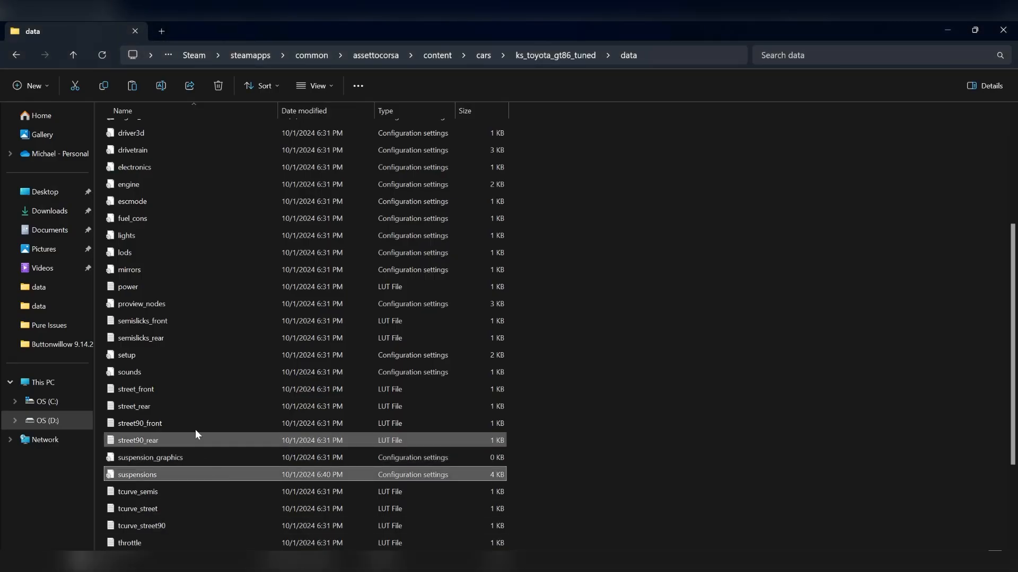
In setup.ini widen the front camber limits CAMBER_LF/RF to -2 min, 2 max
double_click(126, 355)
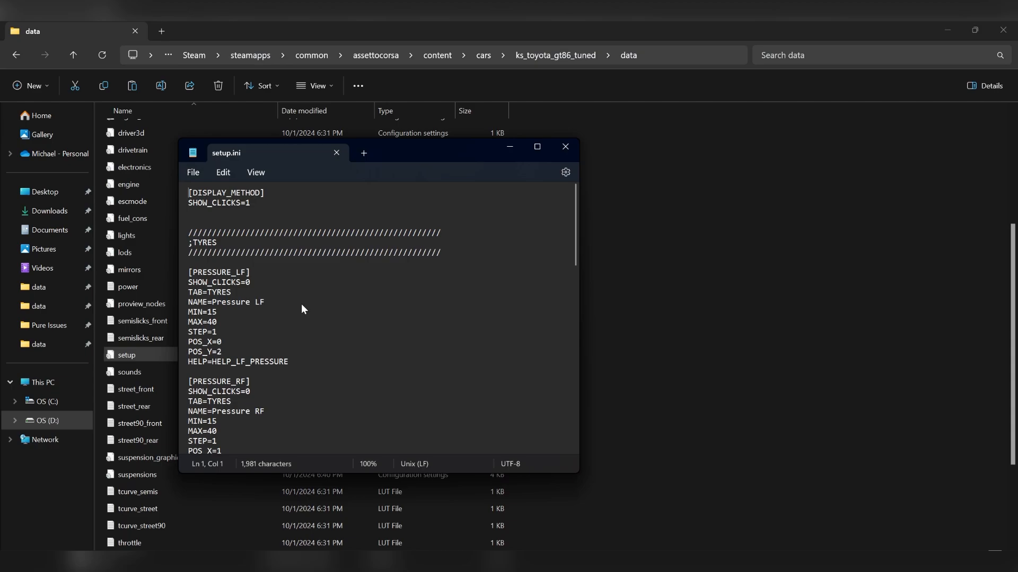
scroll(down, 3)
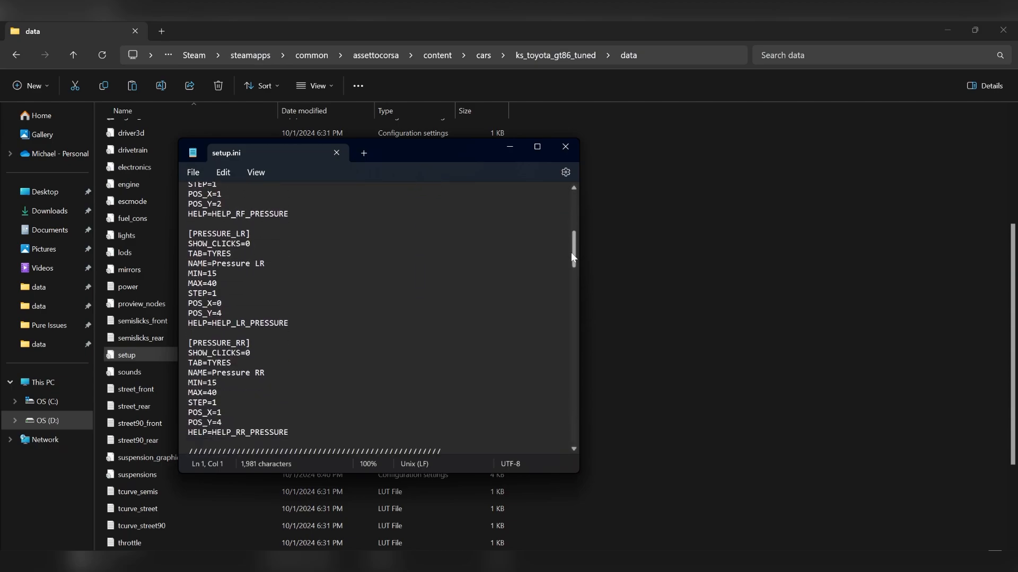
scroll(down, 3)
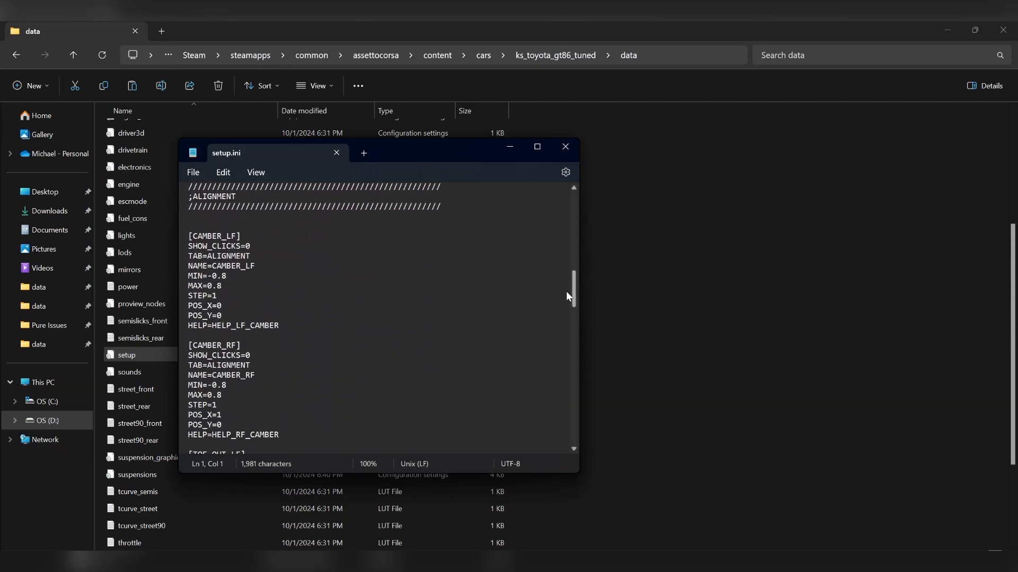
scroll(down, 3)
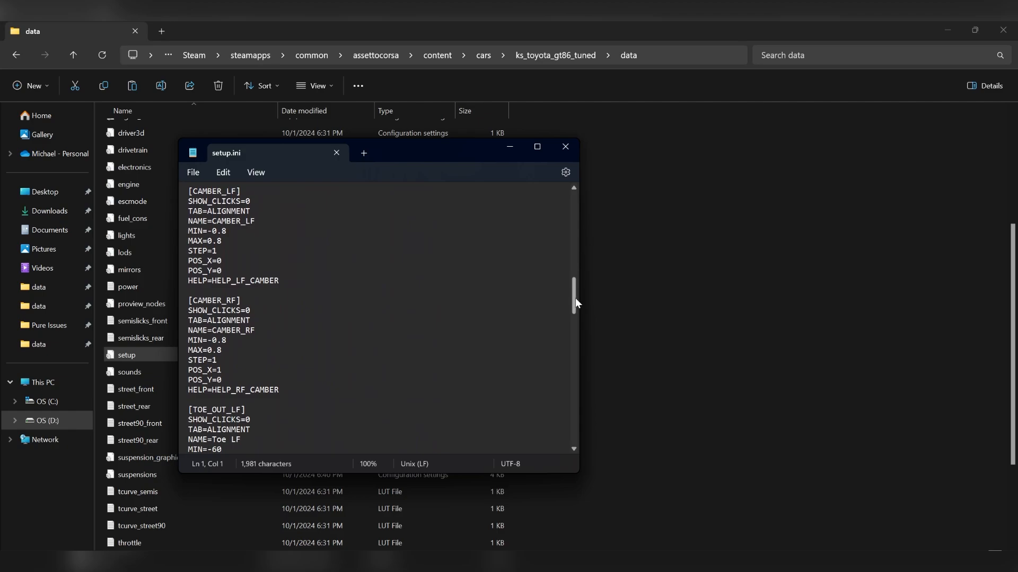
scroll(up, 3)
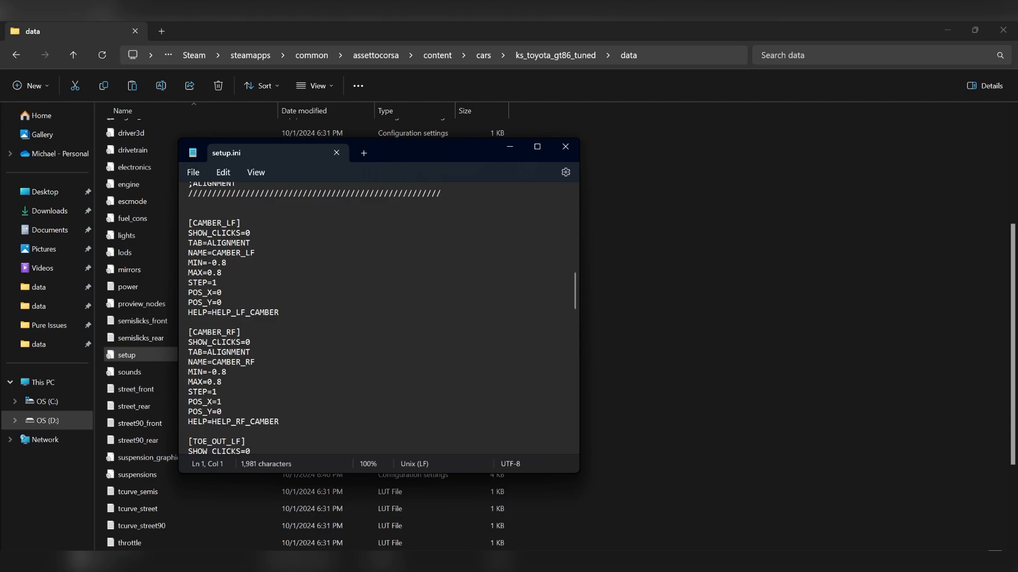
text(2)
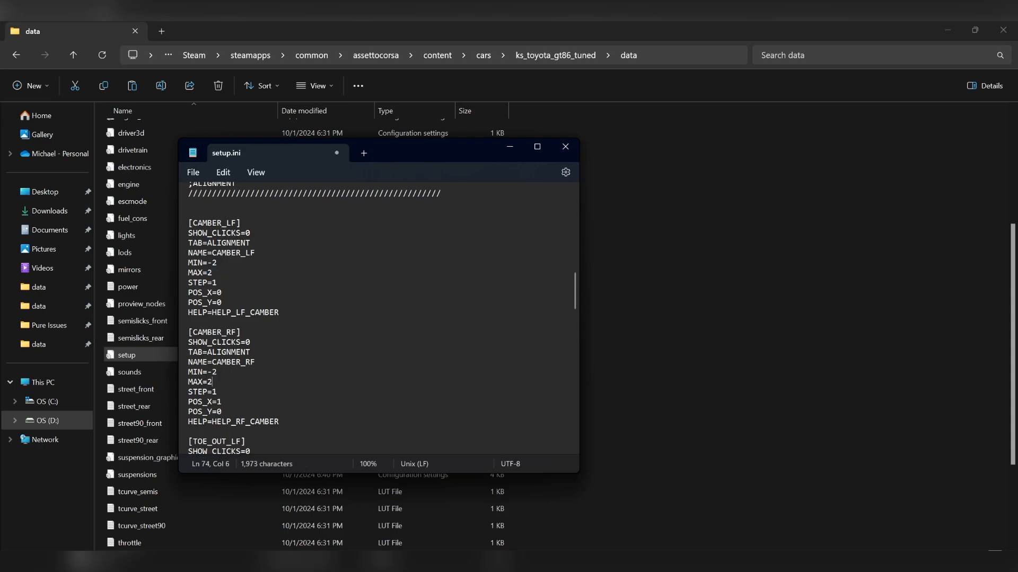
Widen the rear camber limits CAMBER_LR/RR to -3 min, 2 max
scroll(down, 3)
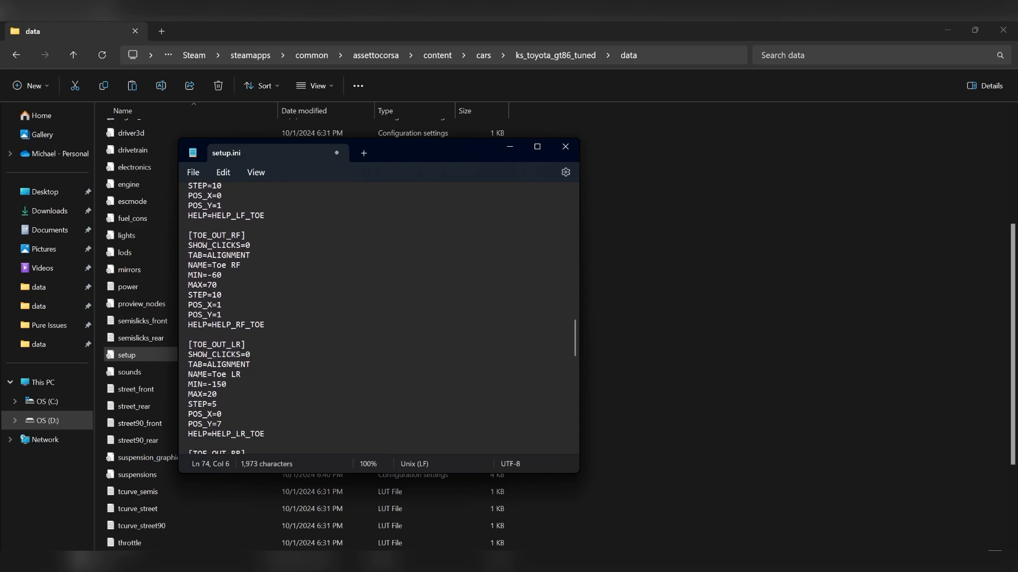
scroll(down, 3)
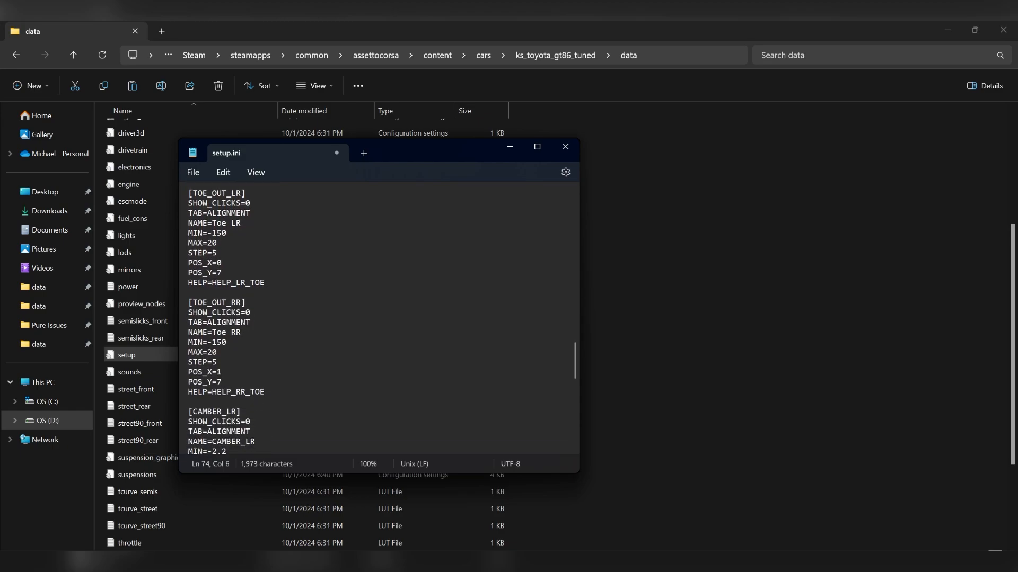
double_click(219, 361)
text(3)
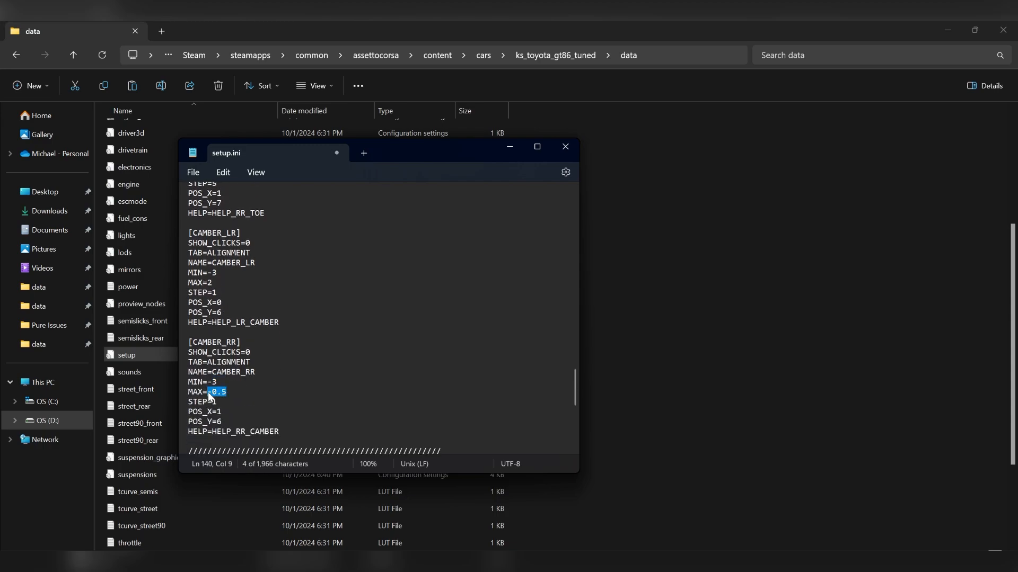
text(2)
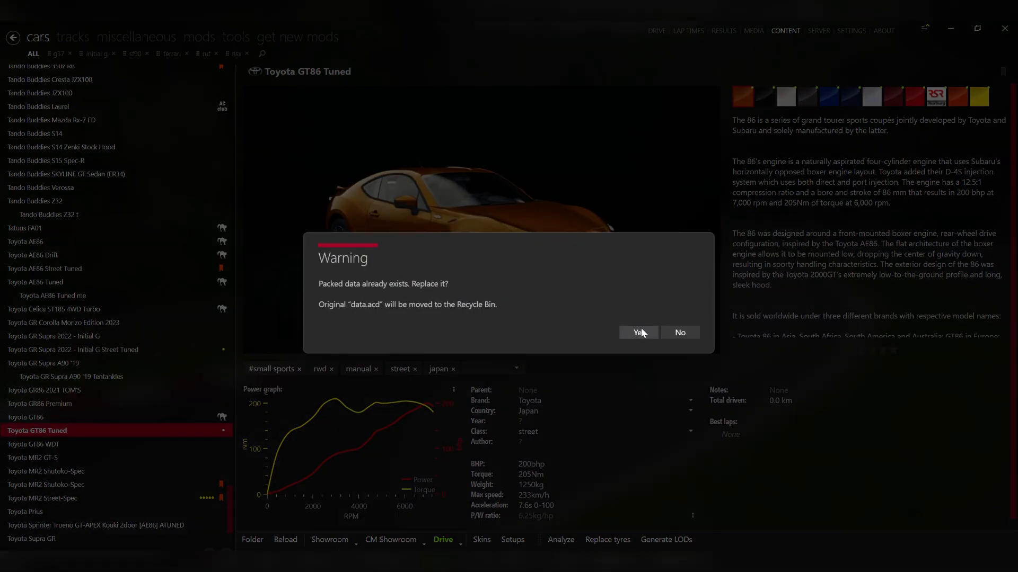
Overwrite the old packed archive, pick the GT86 Tuned for Akina Downhill practice and review its flagged issues
click(637, 333)
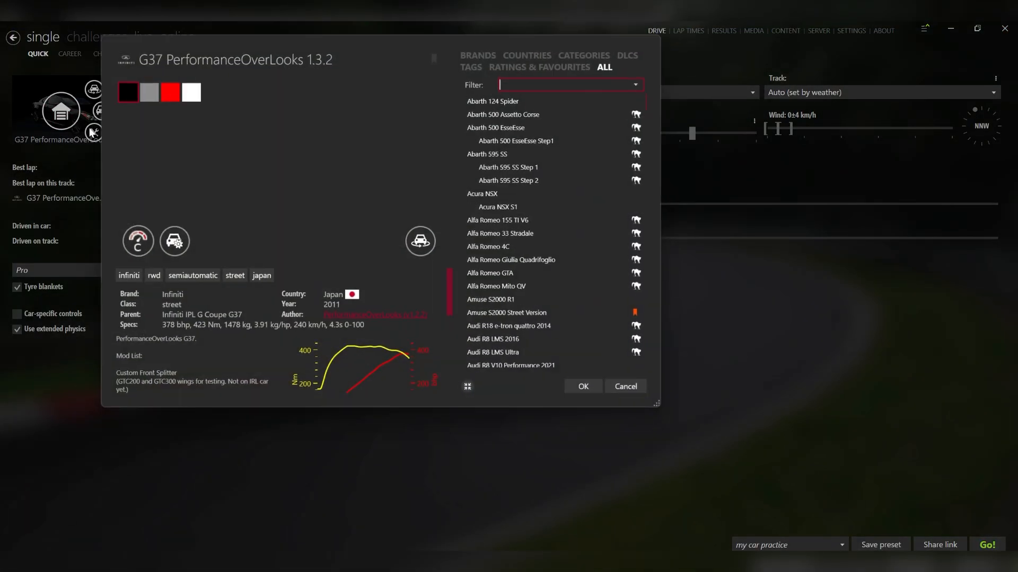
text(gt86)
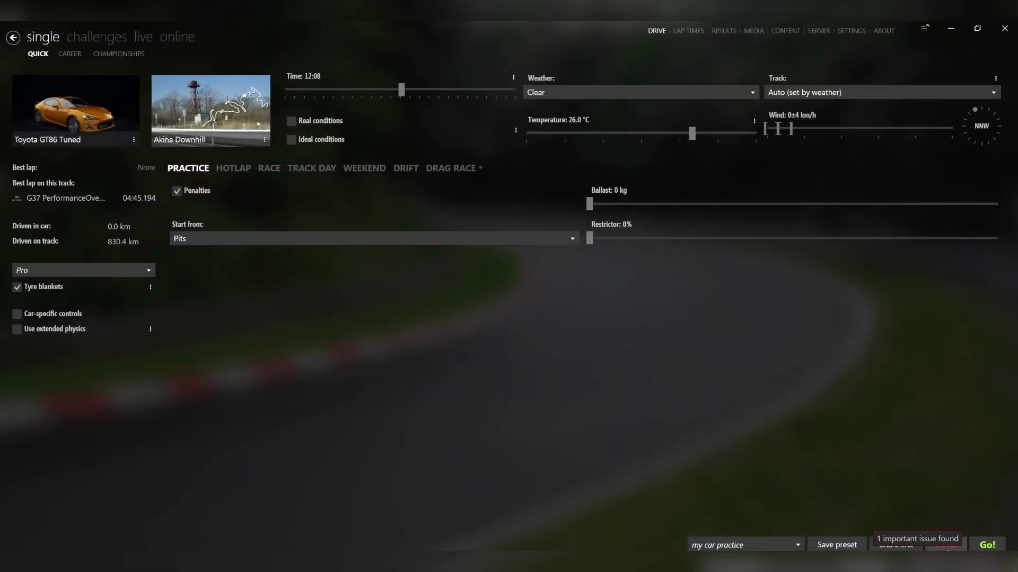
click(916, 539)
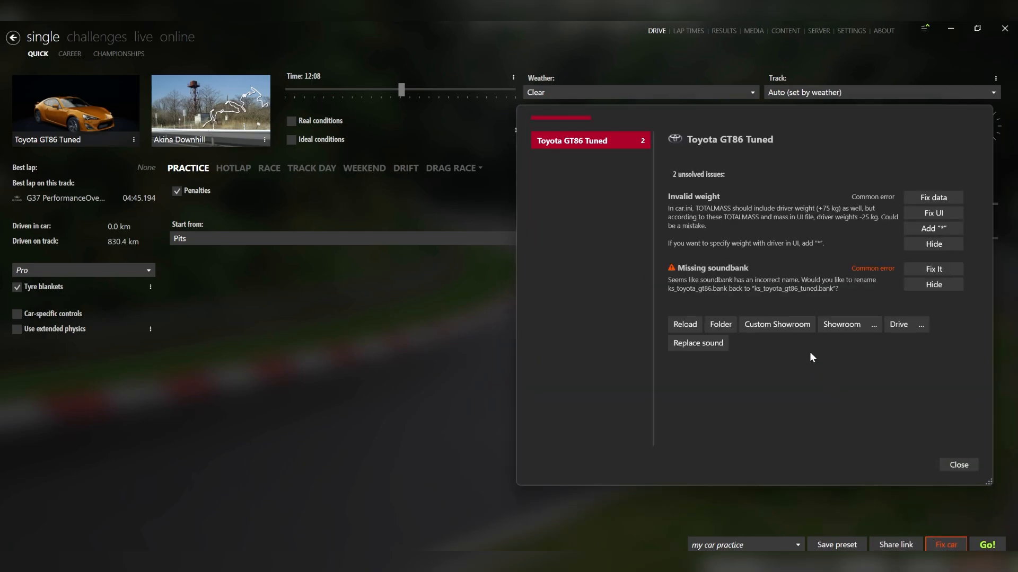
mouse_move(868, 264)
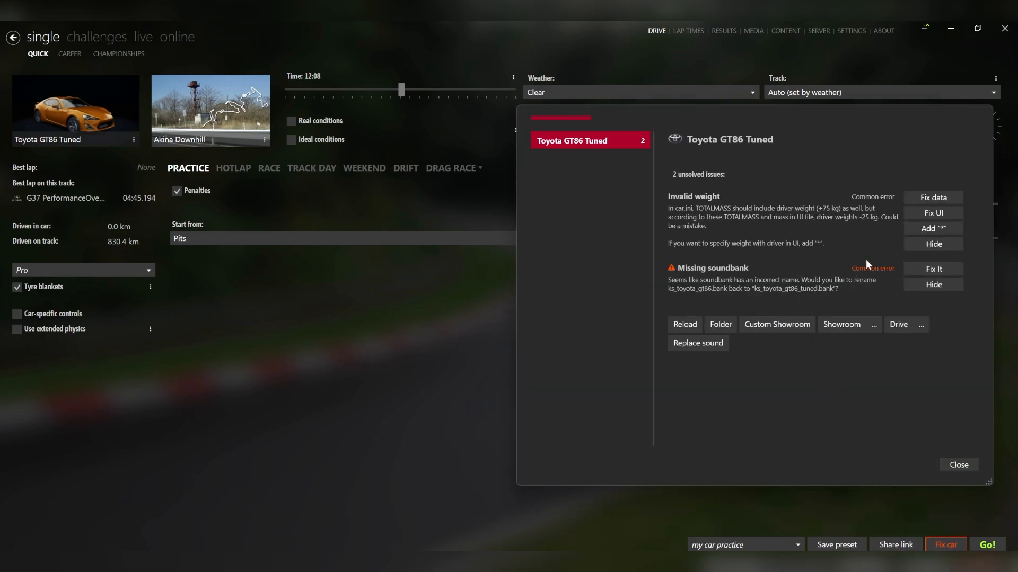
click(958, 464)
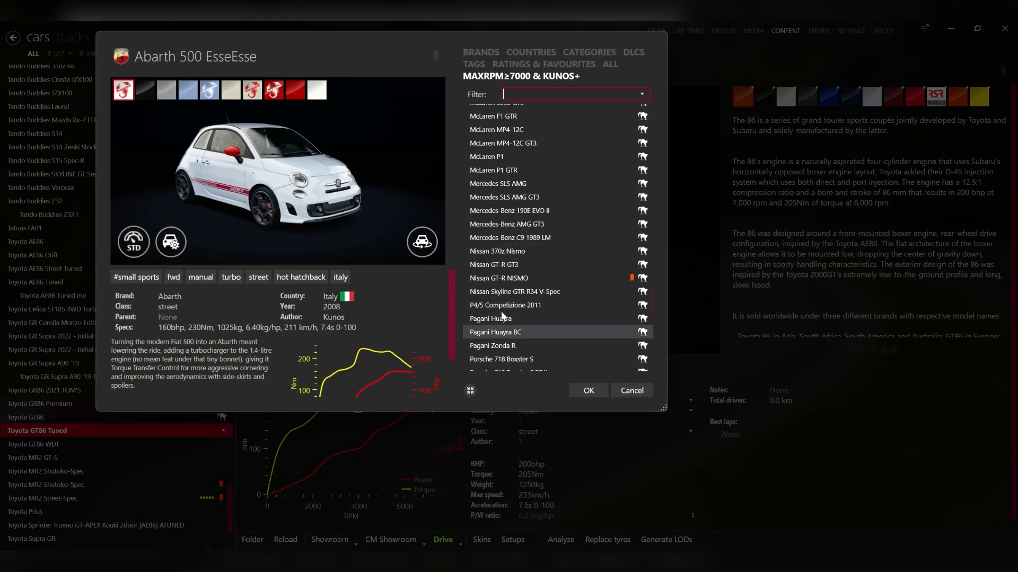
Analyze the GT86 Tuned's data against the stock Toyota GT86 to check for problems
text(gt86)
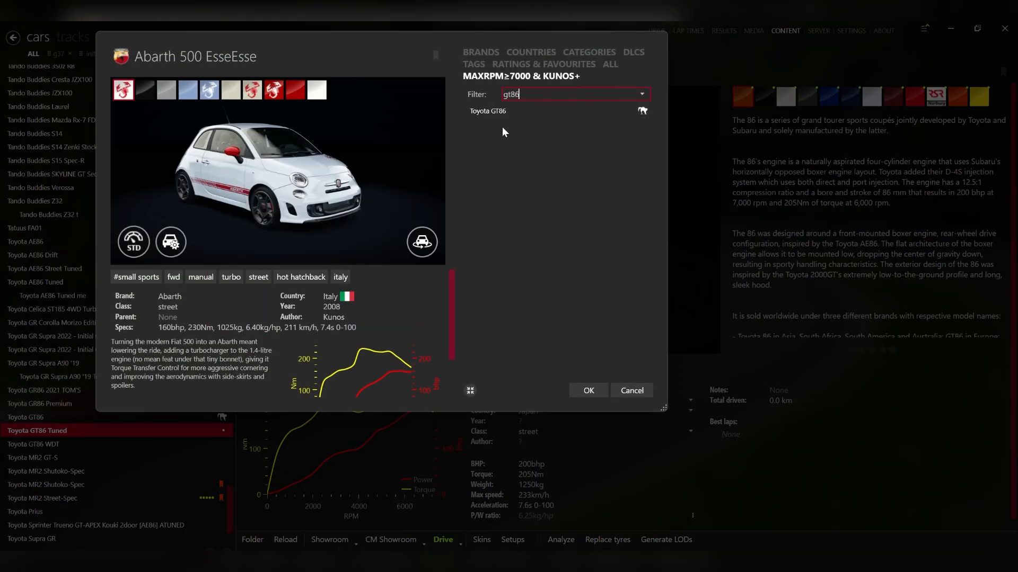
click(489, 111)
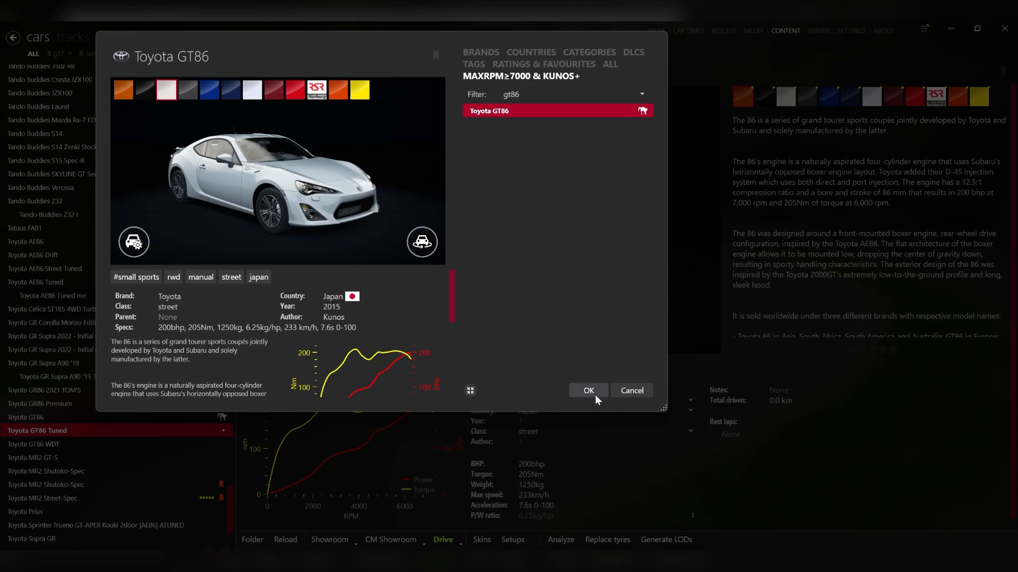
click(586, 390)
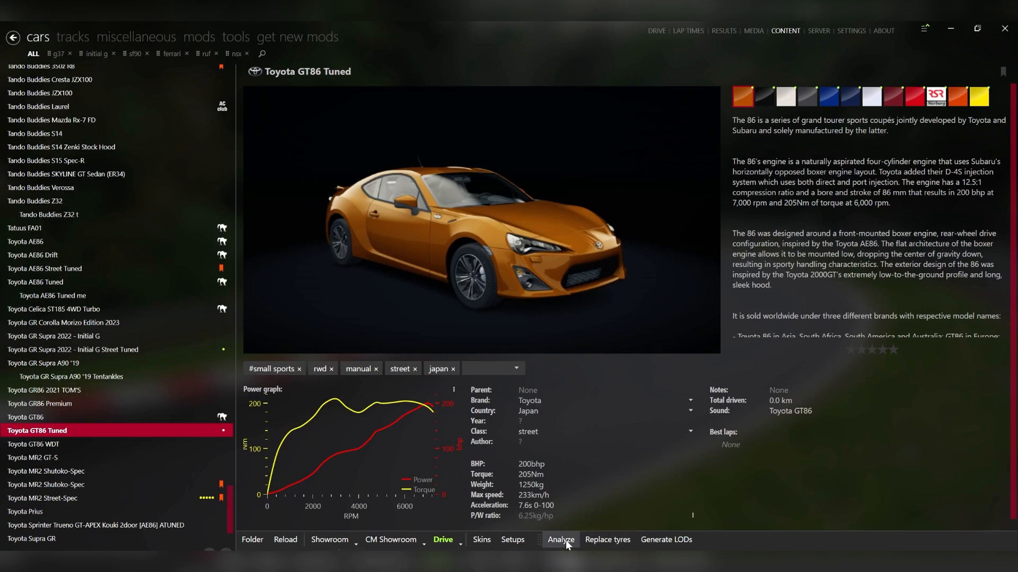
click(559, 540)
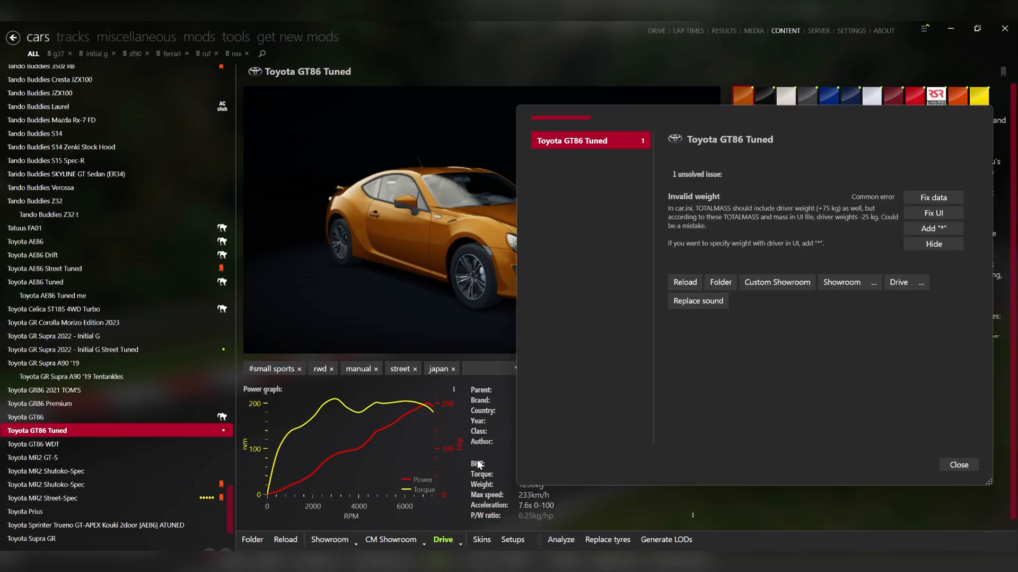
mouse_move(493, 457)
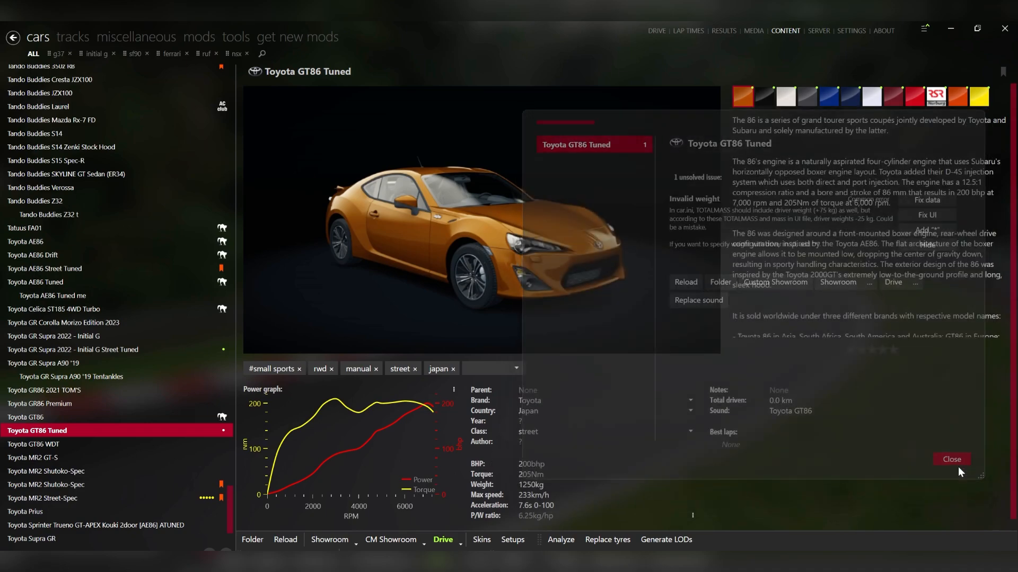
Fix the invalid weight in the UI data so the car lists 1150 kg
click(951, 459)
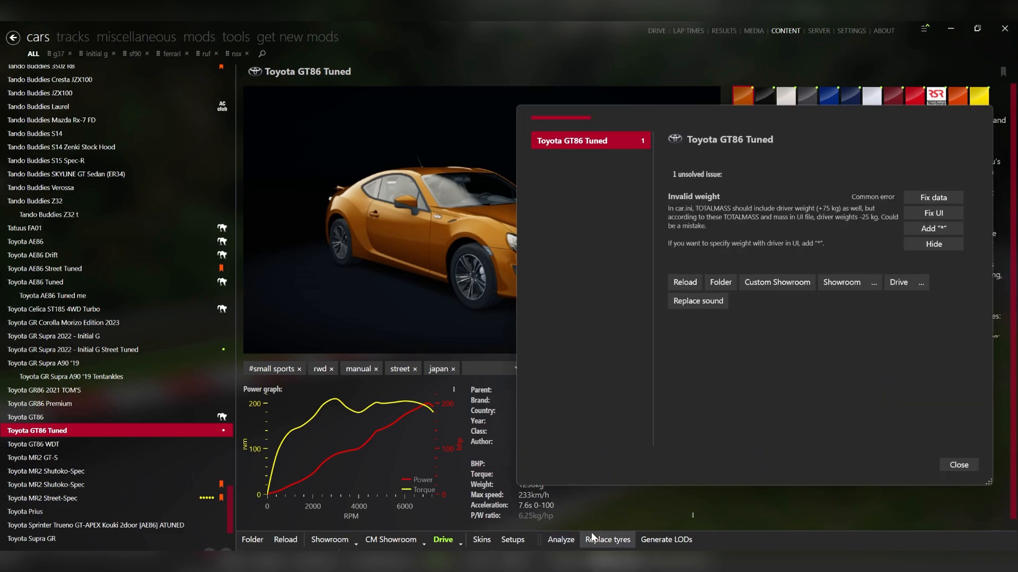
mouse_move(933, 198)
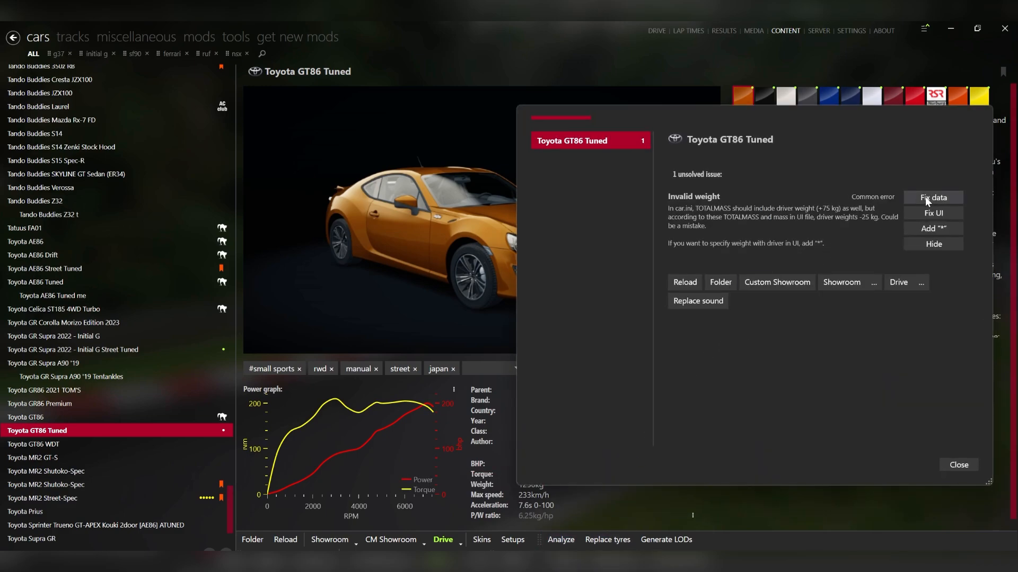
mouse_move(933, 213)
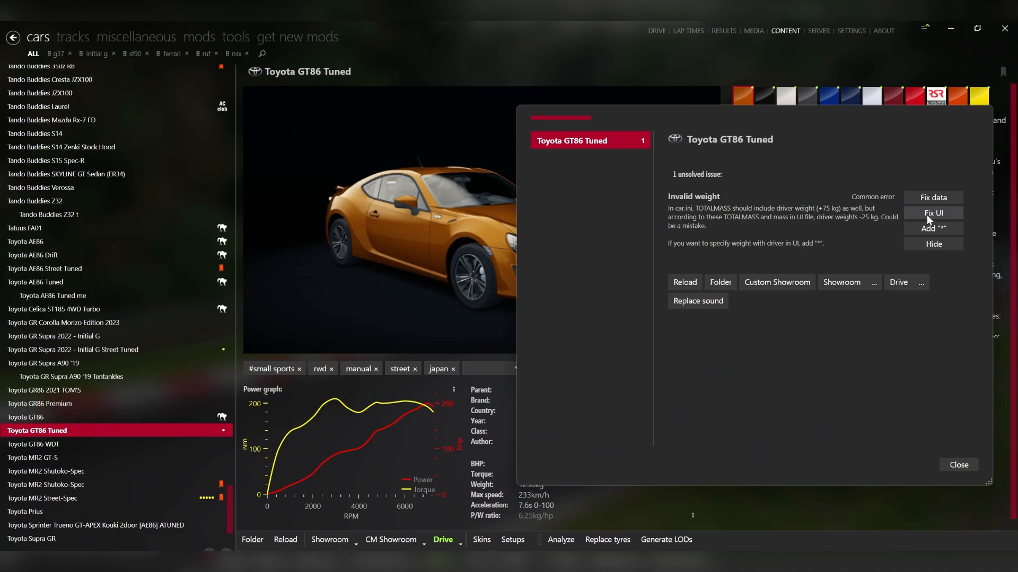
click(933, 213)
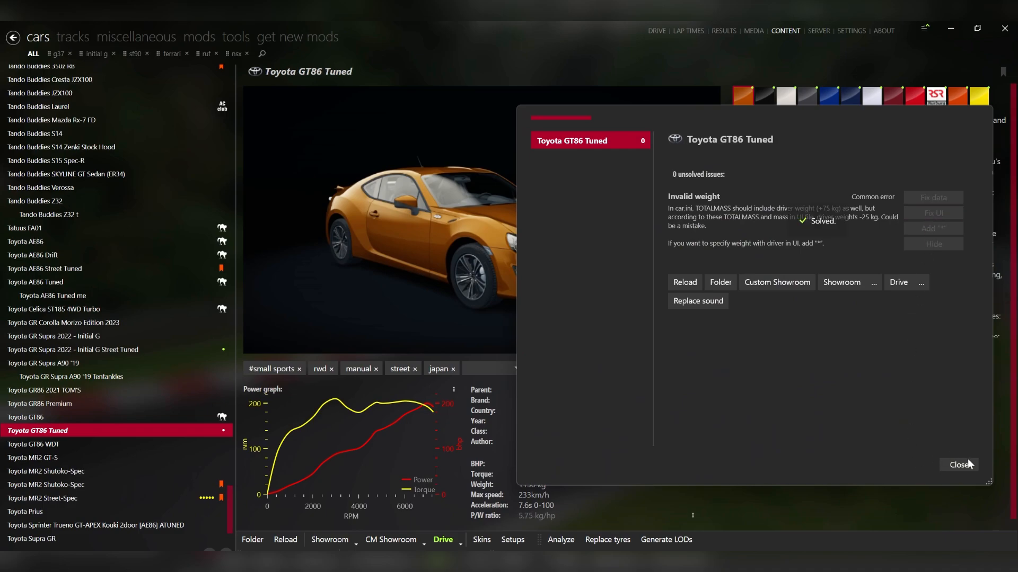
click(960, 465)
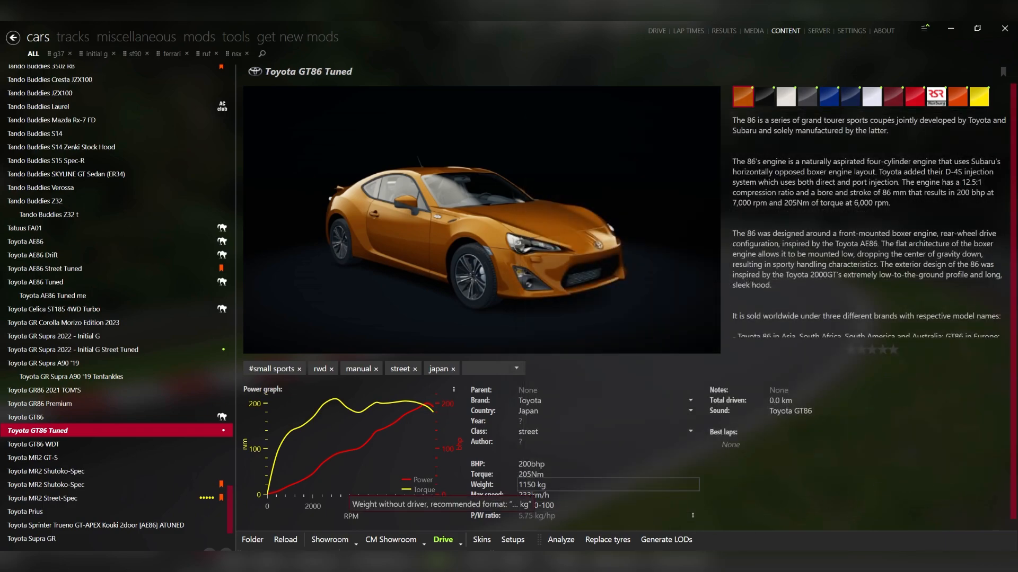
click(532, 485)
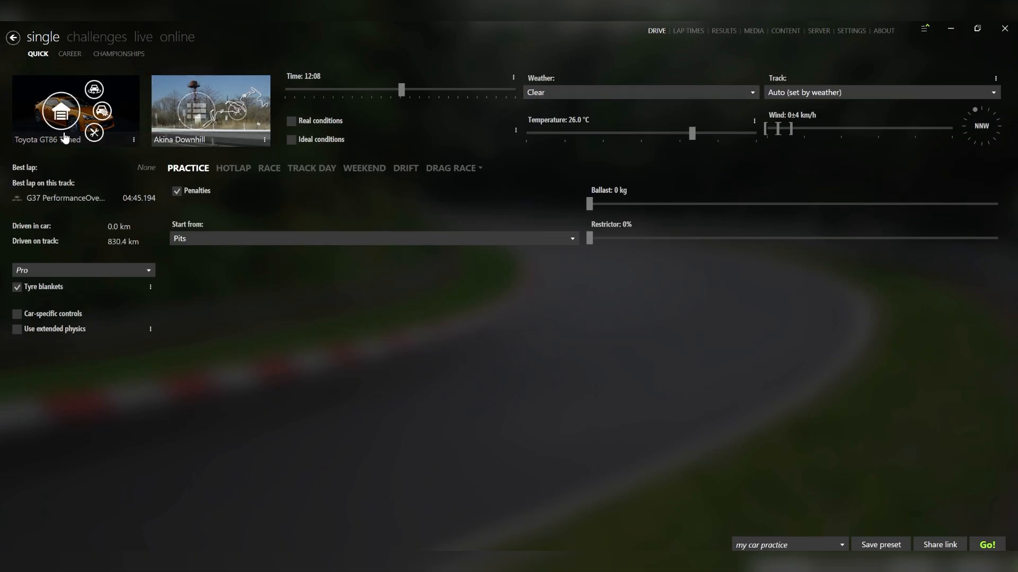
Switch the quick practice track to Drag 2000m and launch the session
click(210, 109)
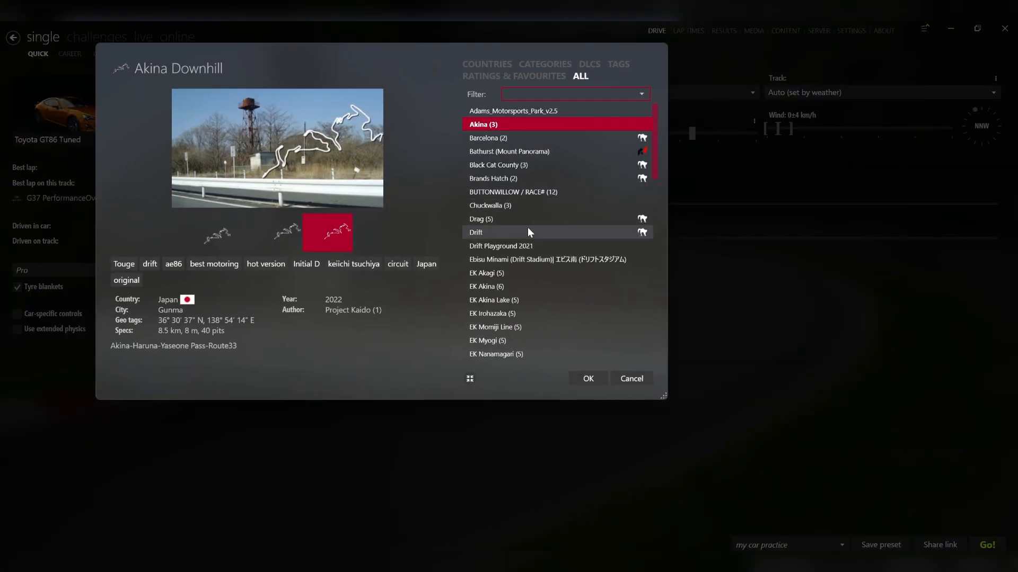
click(481, 218)
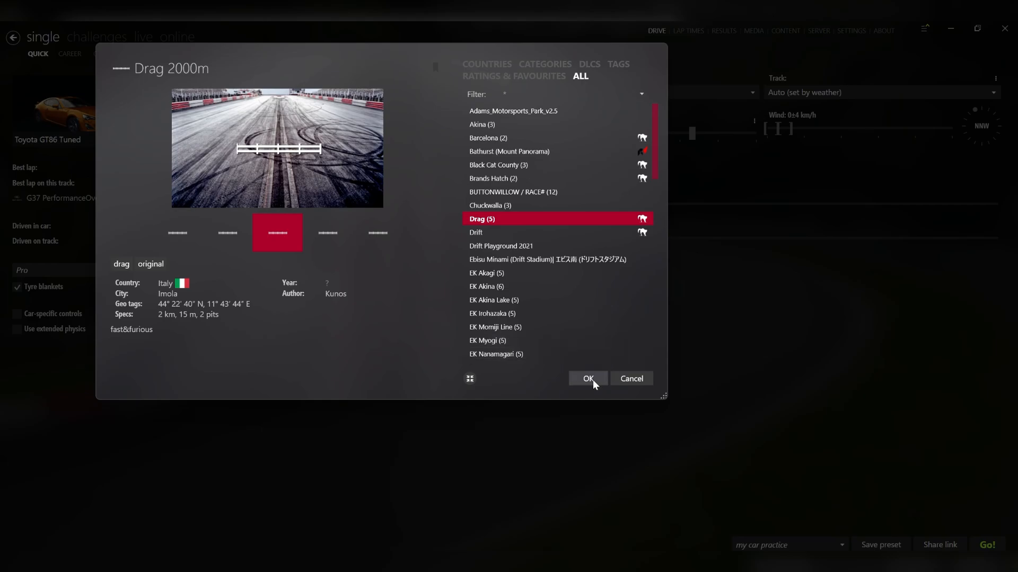
click(586, 379)
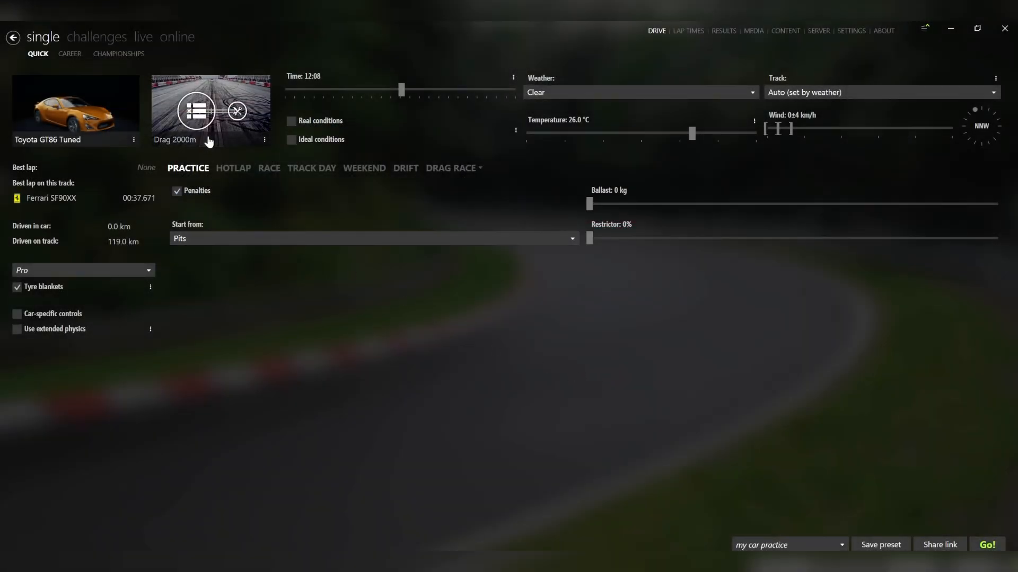
mouse_move(260, 165)
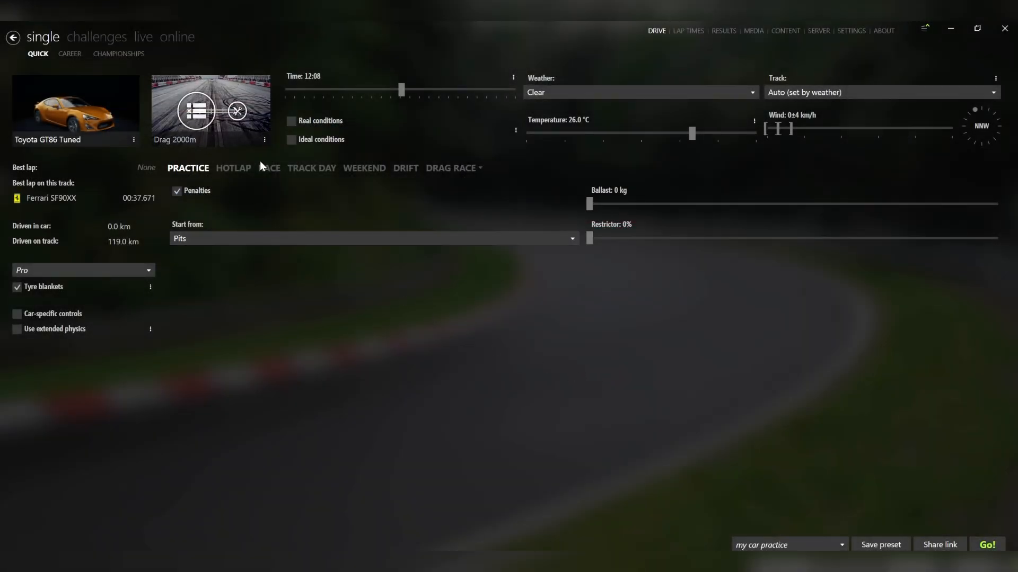
mouse_move(398, 233)
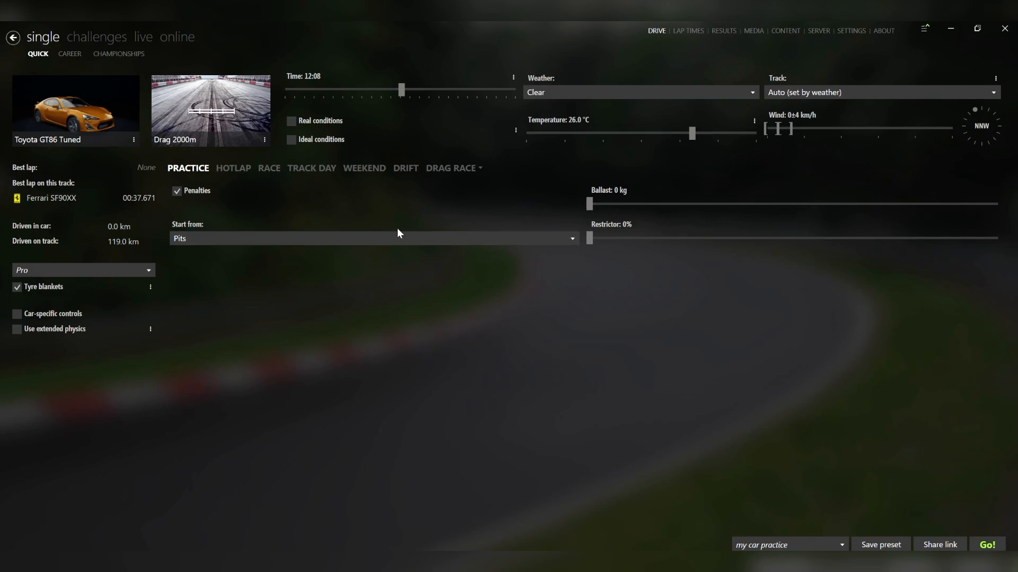
click(987, 545)
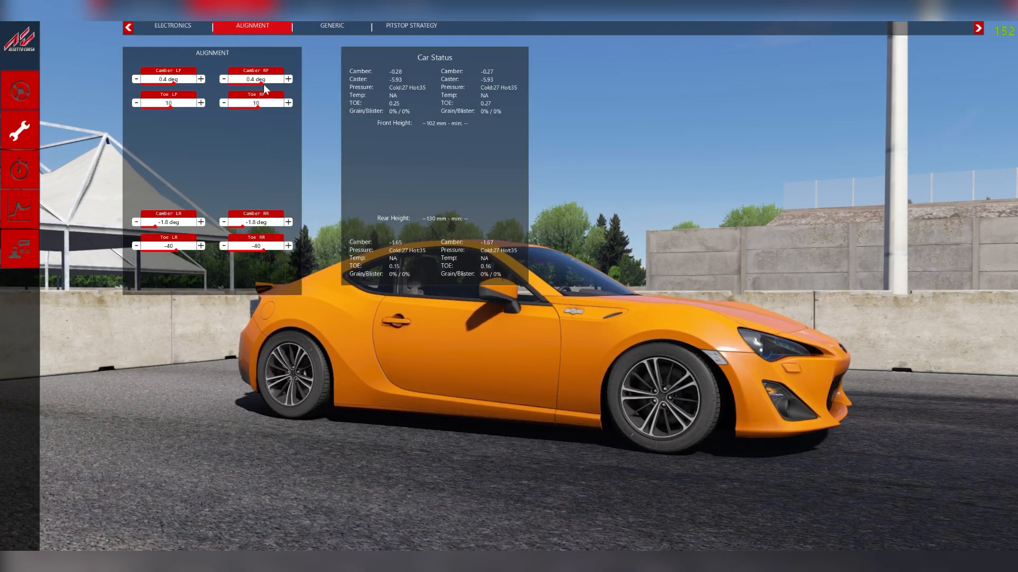
Lower Camber LF and Camber RF to -1.9 deg in the pit Alignment setup
click(136, 78)
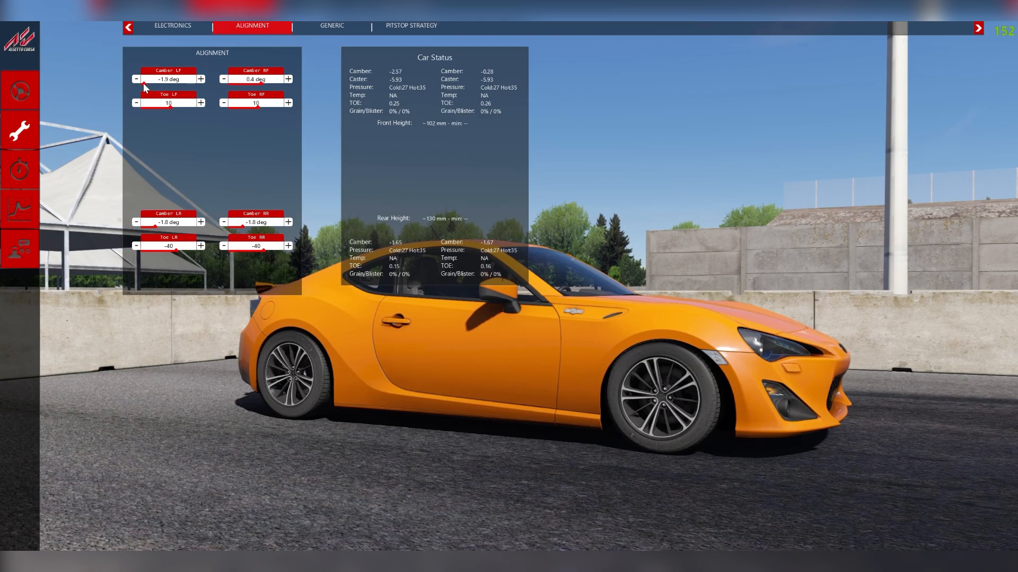
click(224, 79)
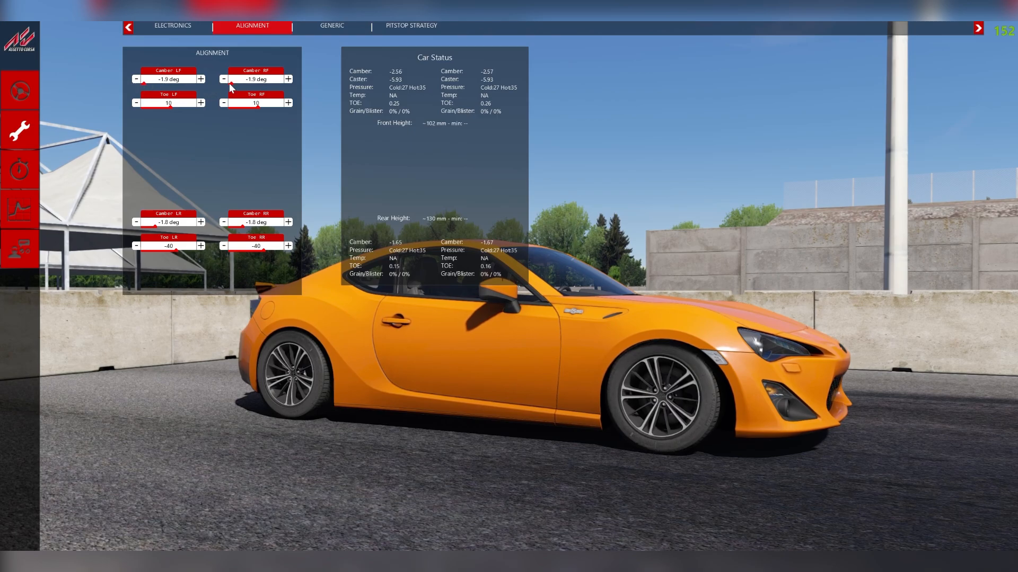
click(224, 78)
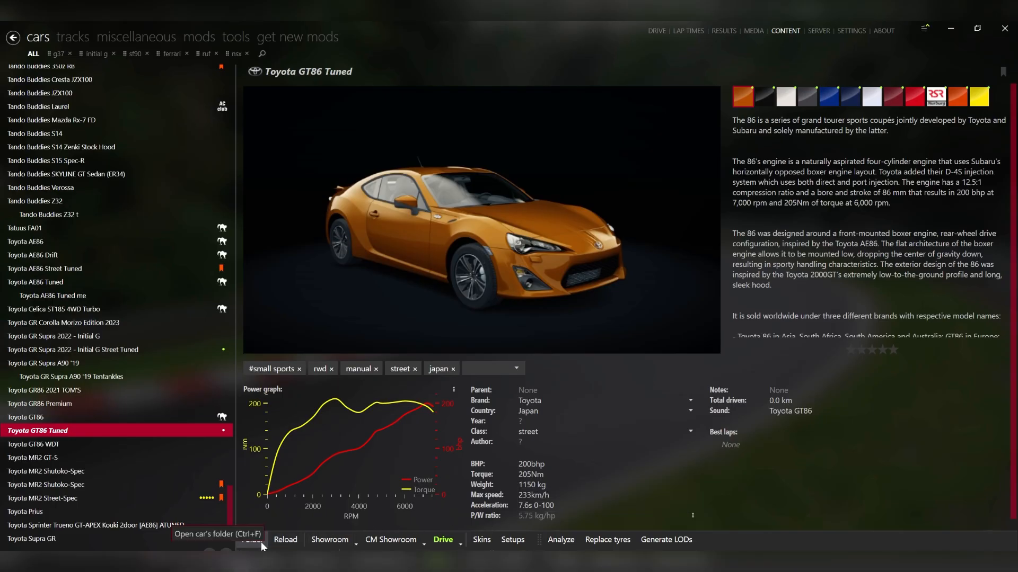
Edit data\car.ini so GRAPHICS_OFFSET reads 0,-0.475,-0.045, then save and close it
click(252, 540)
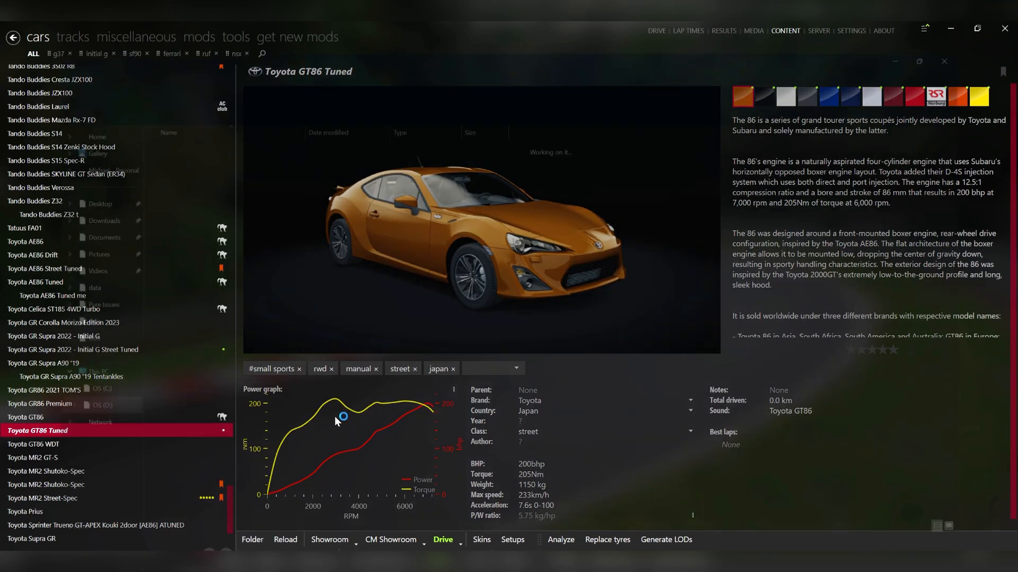
click(252, 539)
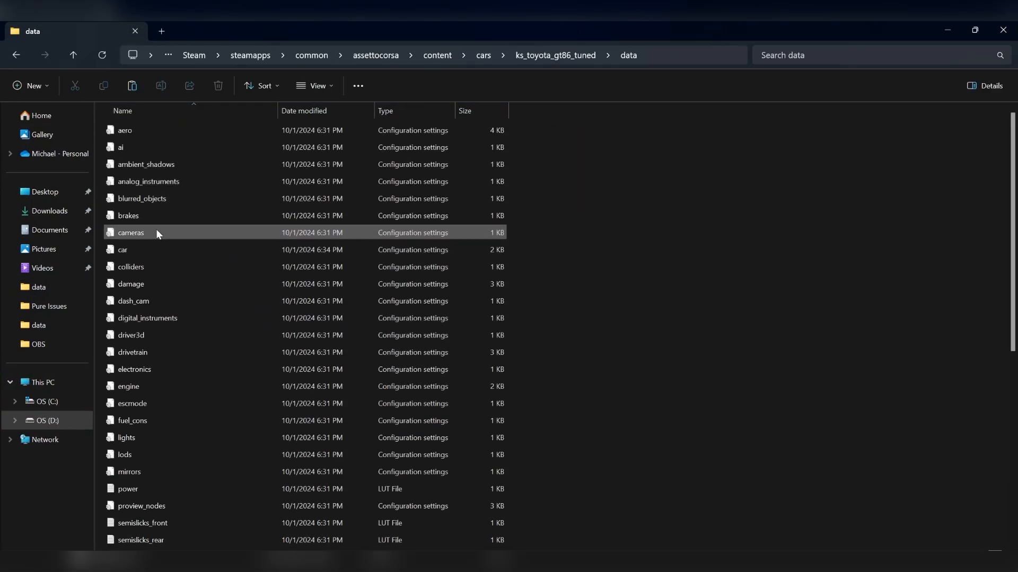
double_click(122, 250)
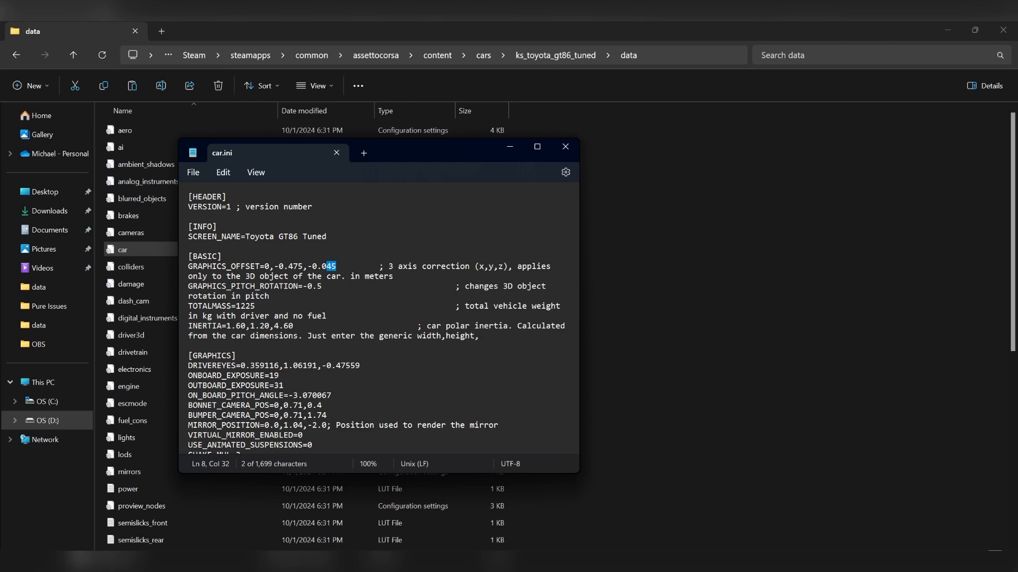
click(193, 173)
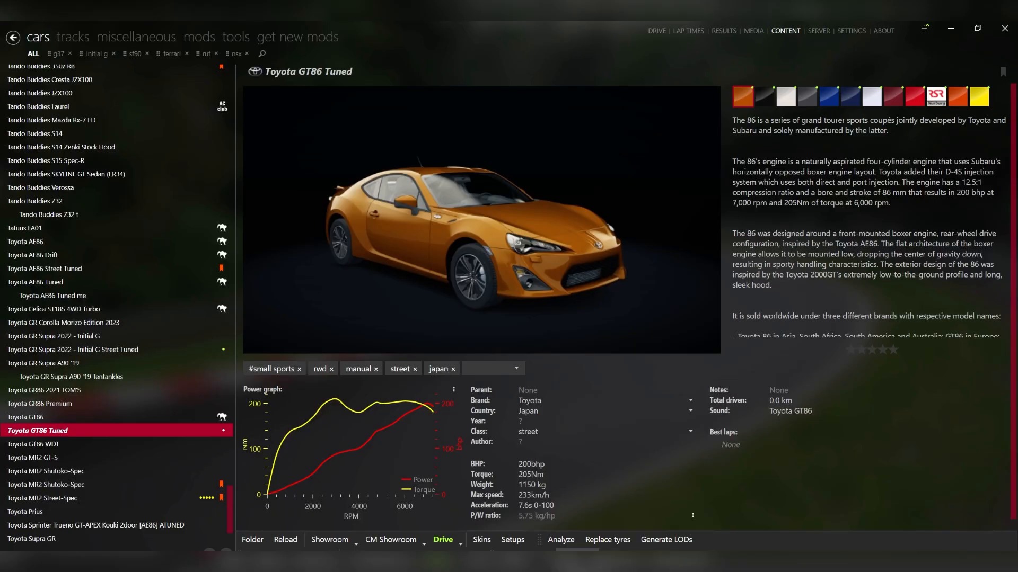
Launch a practice session with the GT86 Tuned on Drag 2000m to check the changes
click(253, 543)
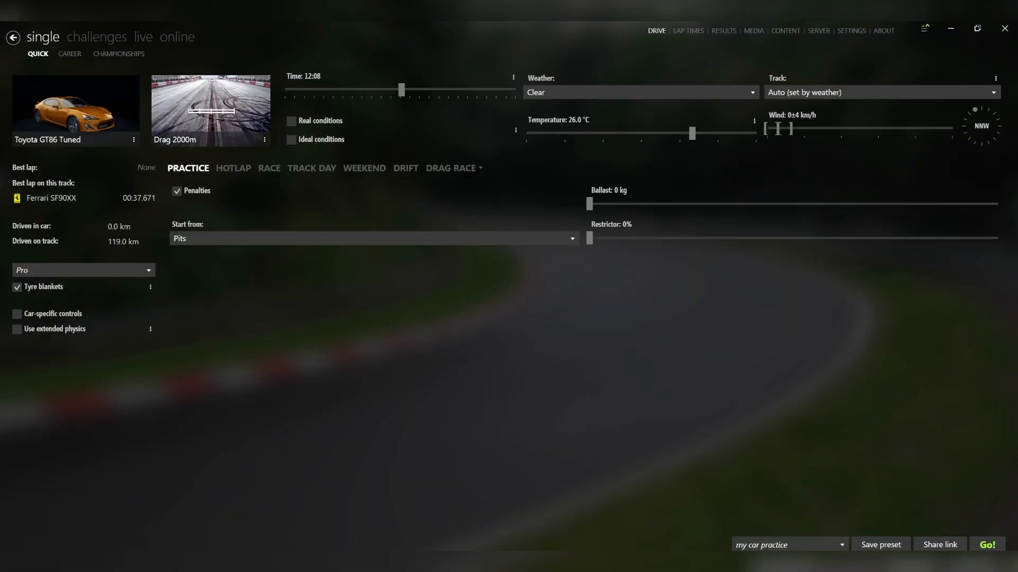
click(987, 545)
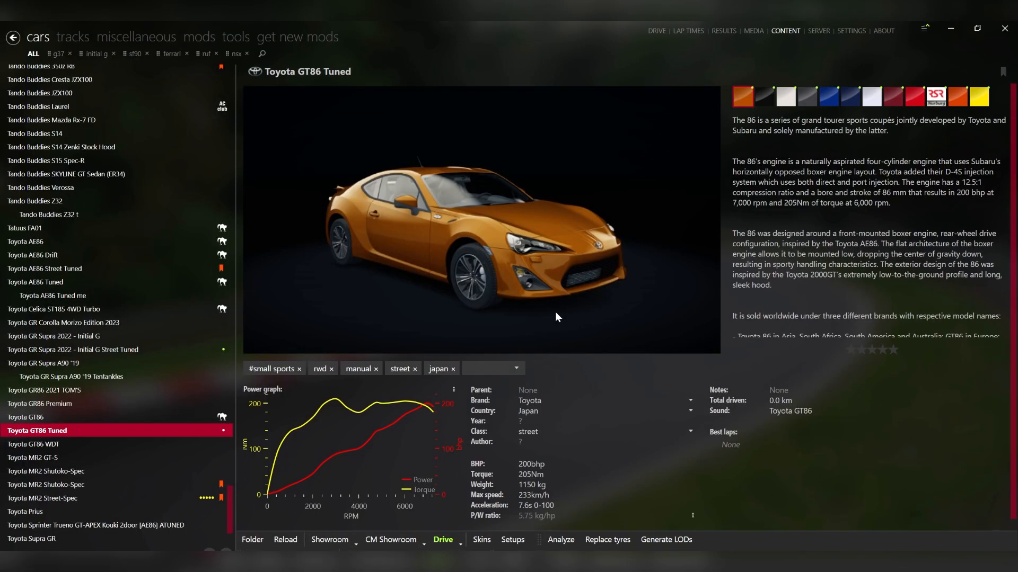
mouse_move(598, 301)
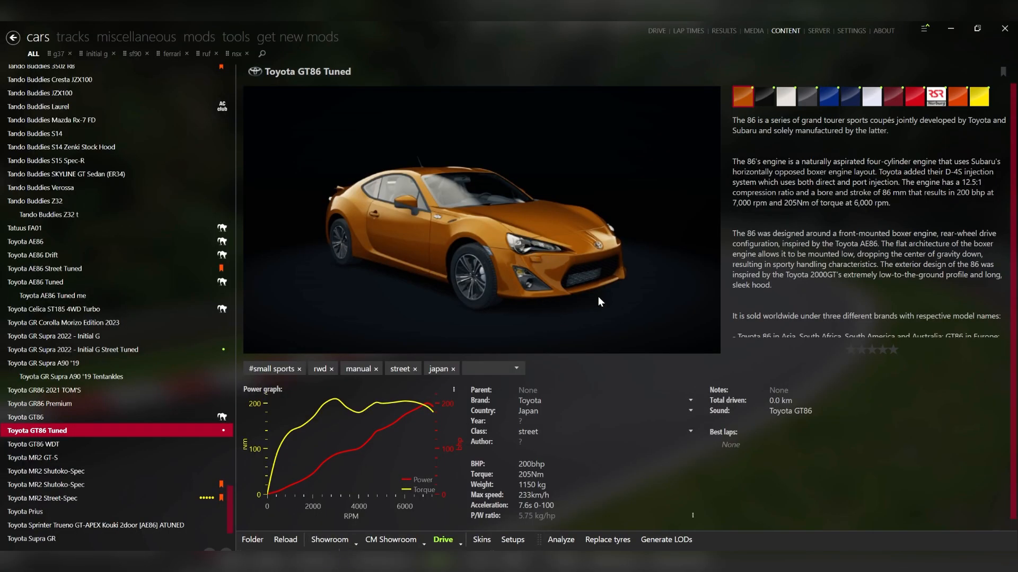
mouse_move(750, 513)
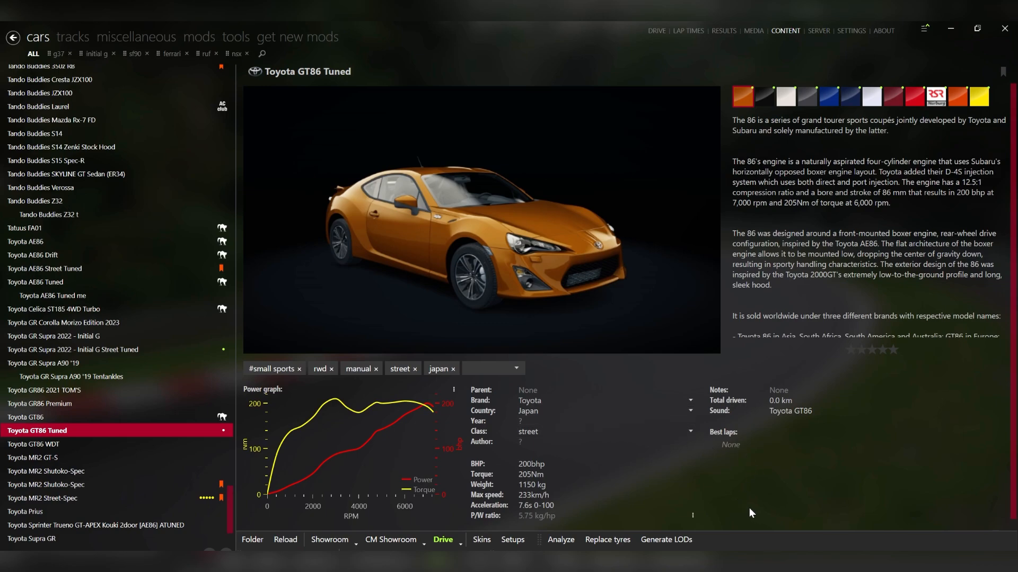
mouse_move(712, 485)
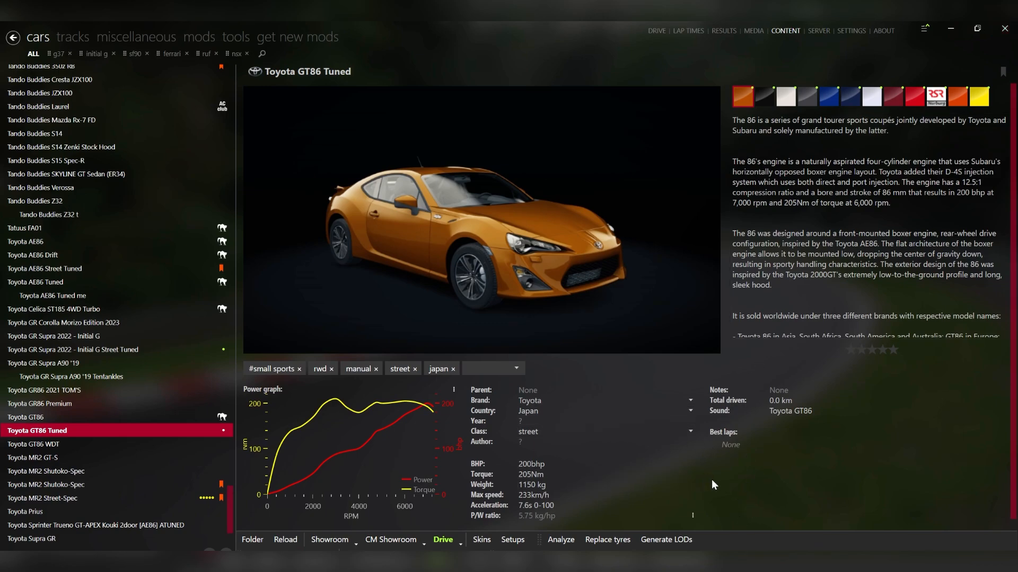
mouse_move(727, 481)
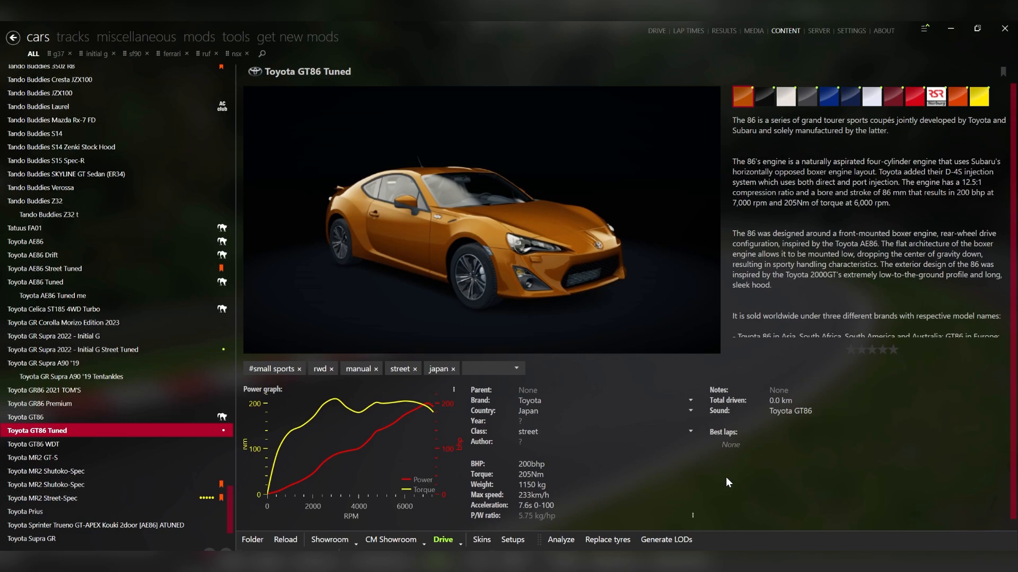
mouse_move(722, 489)
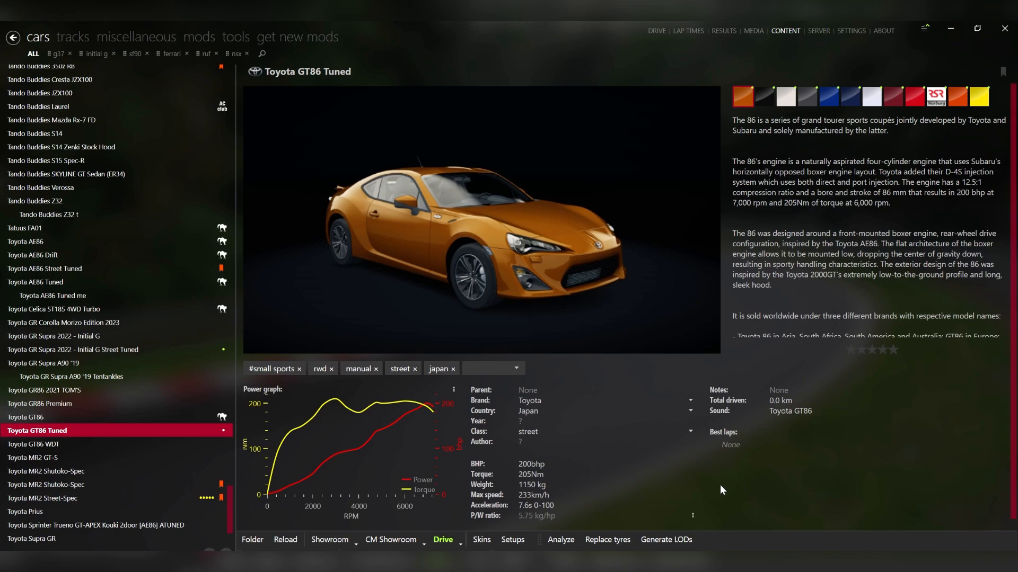